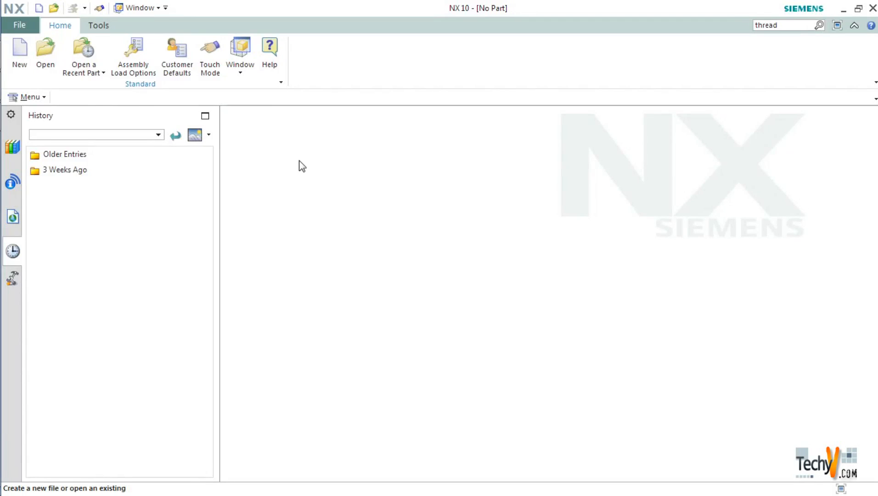
mouse_move(306, 167)
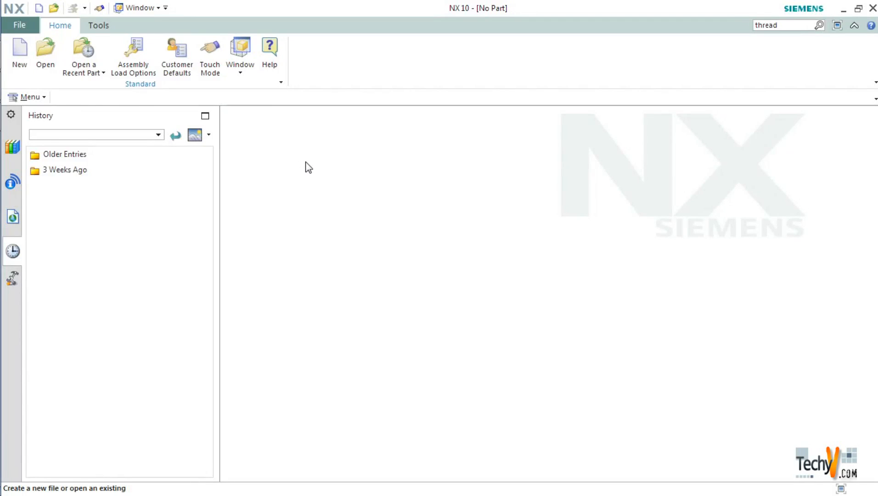
- Create the new modeling part model1.prt from the Model template
left_click(20, 53)
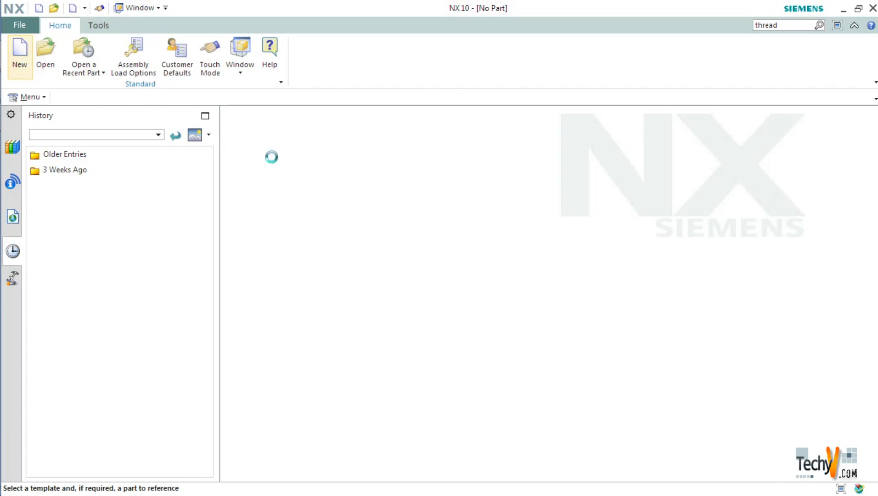
left_click(19, 50)
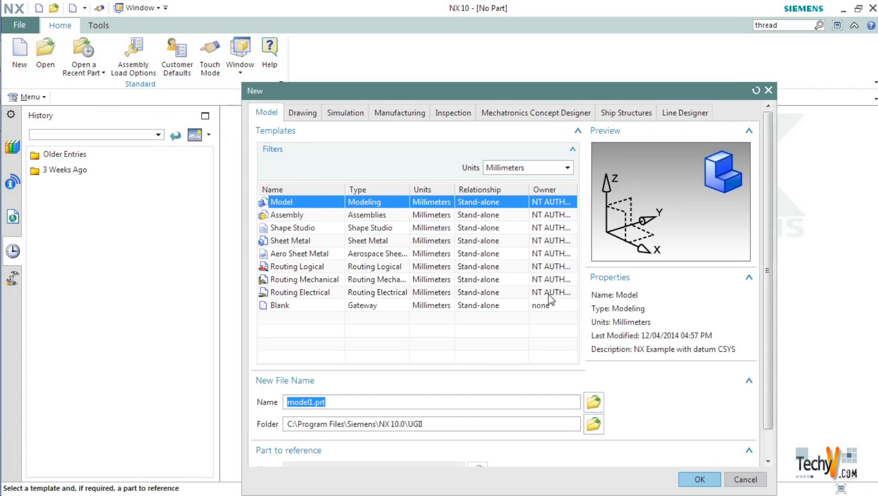
left_click(698, 480)
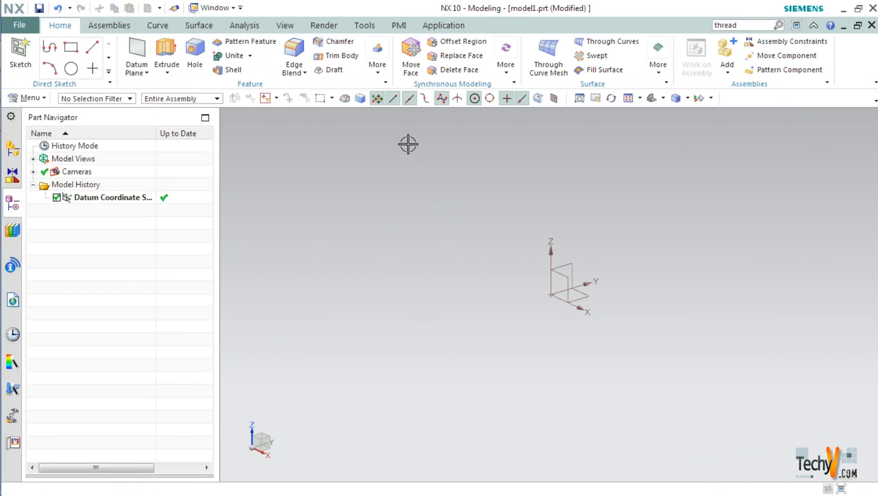
mouse_move(381, 205)
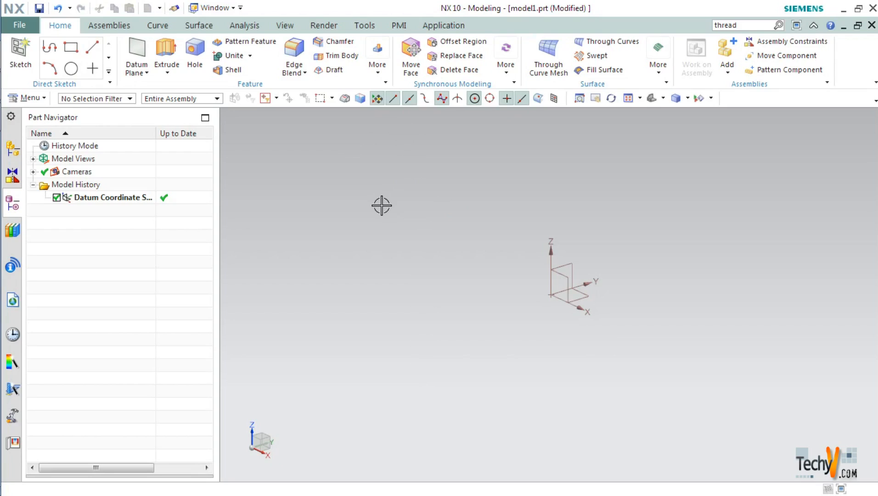
mouse_move(351, 205)
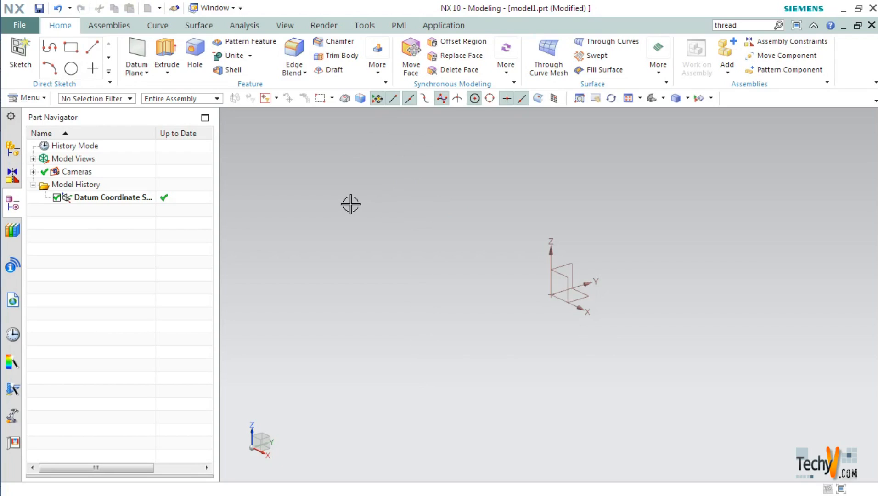
mouse_move(334, 196)
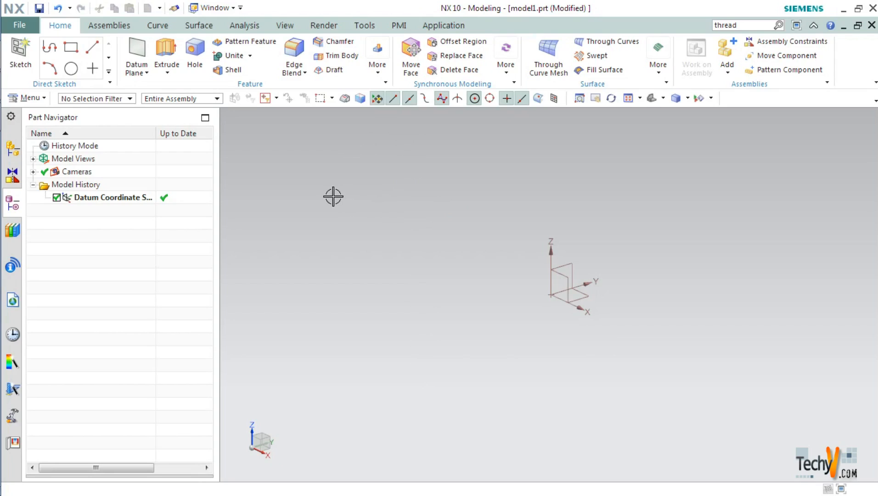
mouse_move(157, 25)
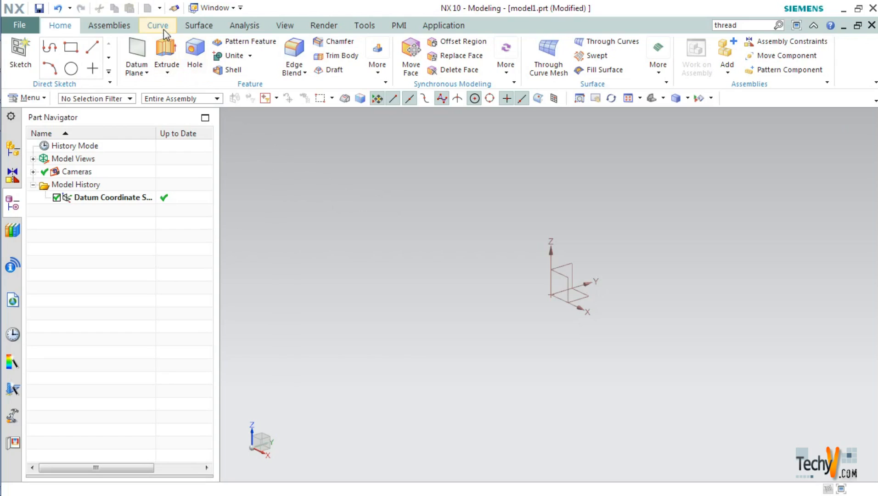
- Sketch a 50 mm by 25 mm ellipse centred on the origin and finish the sketch
left_click(157, 25)
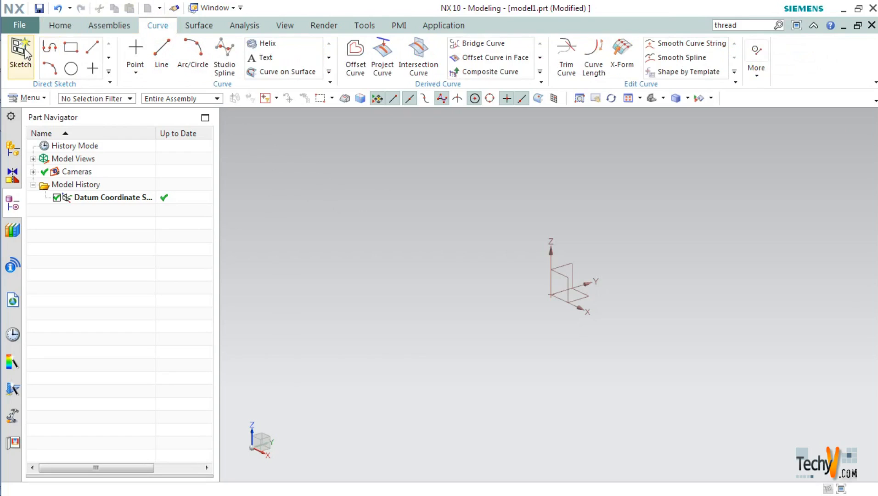
left_click(20, 54)
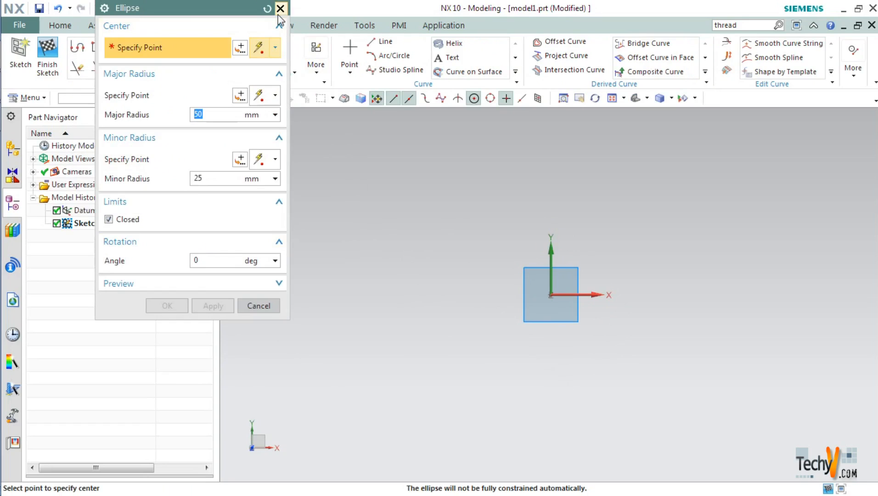
left_click(279, 8)
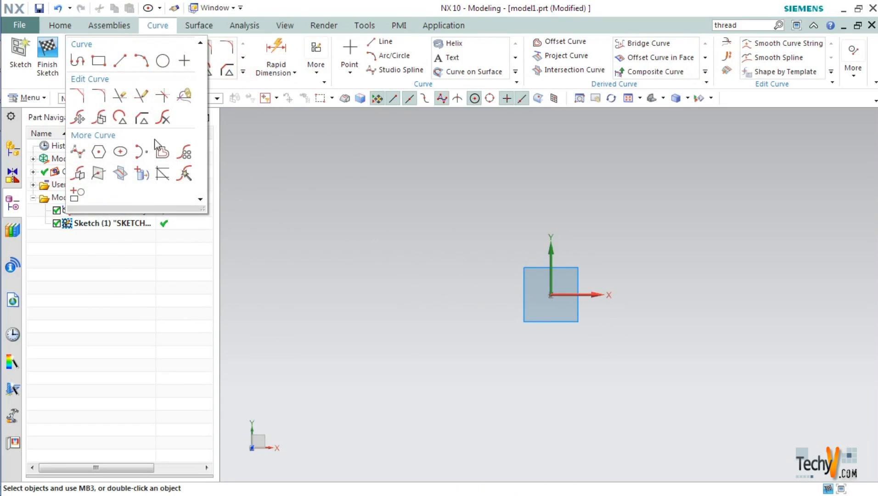
left_click(99, 151)
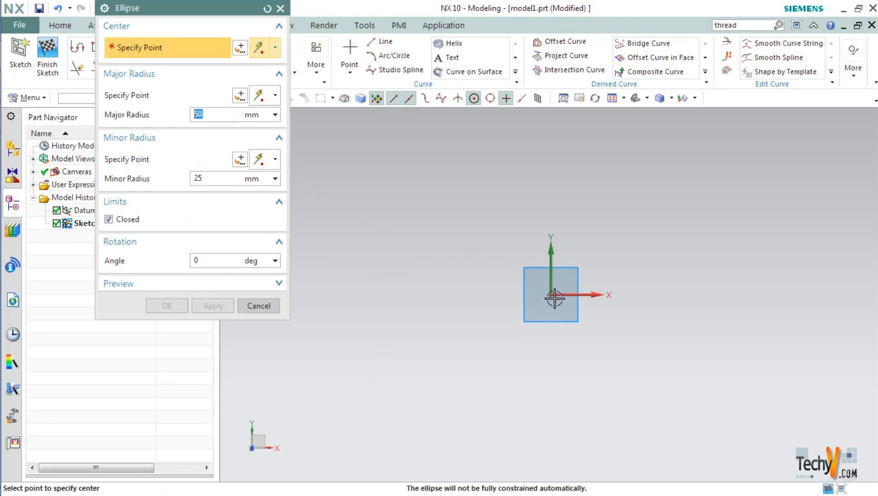
left_click(551, 294)
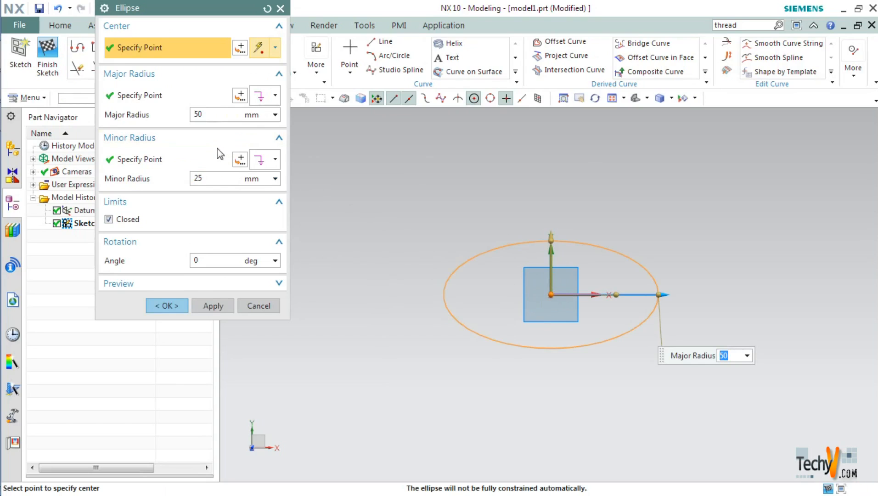
mouse_move(204, 127)
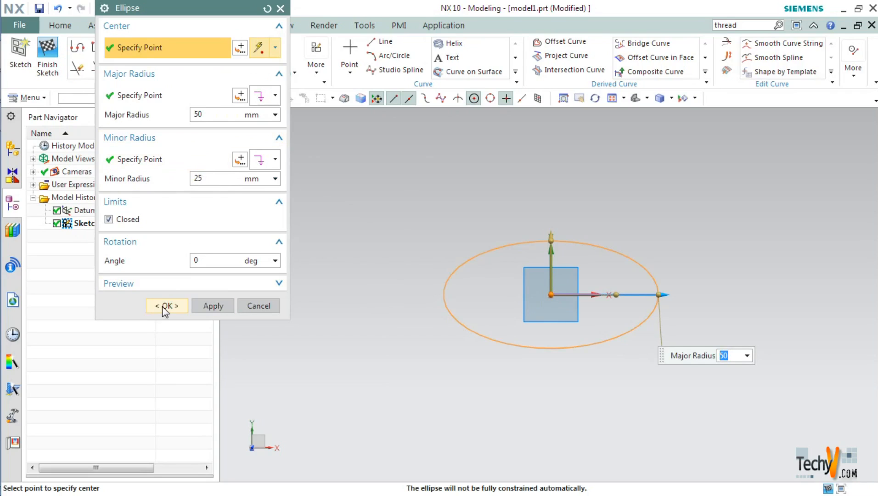
left_click(165, 306)
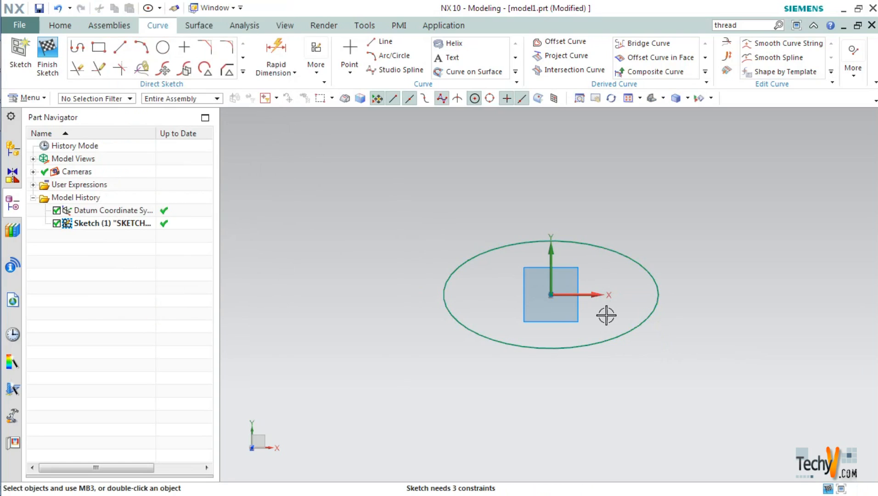
left_click_drag(607, 315, 598, 258)
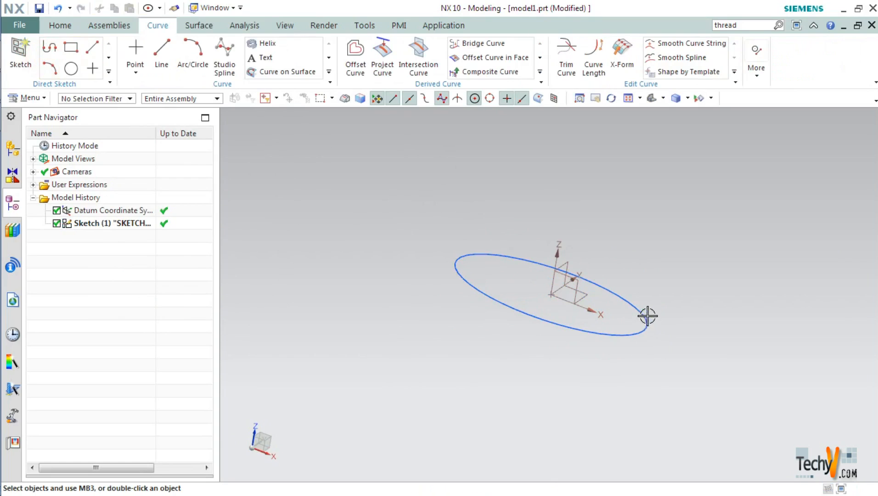
- Add a datum plane at a distance of 225 mm above the ellipse sketch plane
scroll("down", 3)
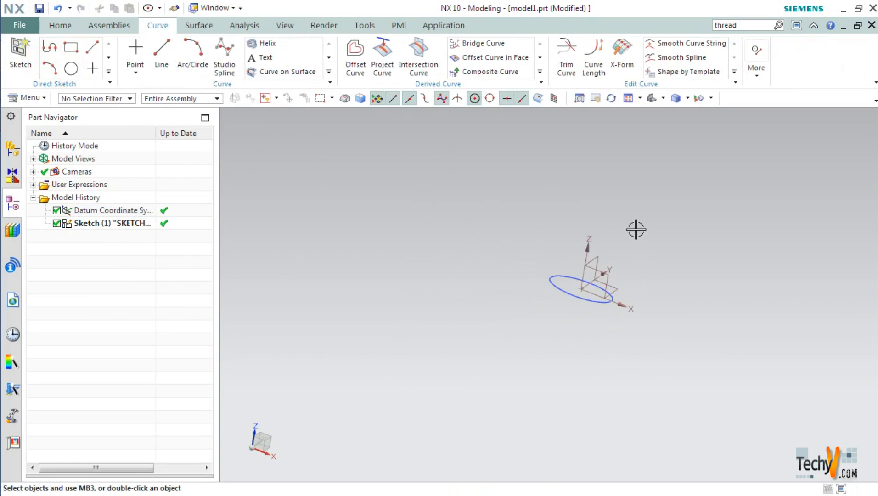
mouse_move(467, 179)
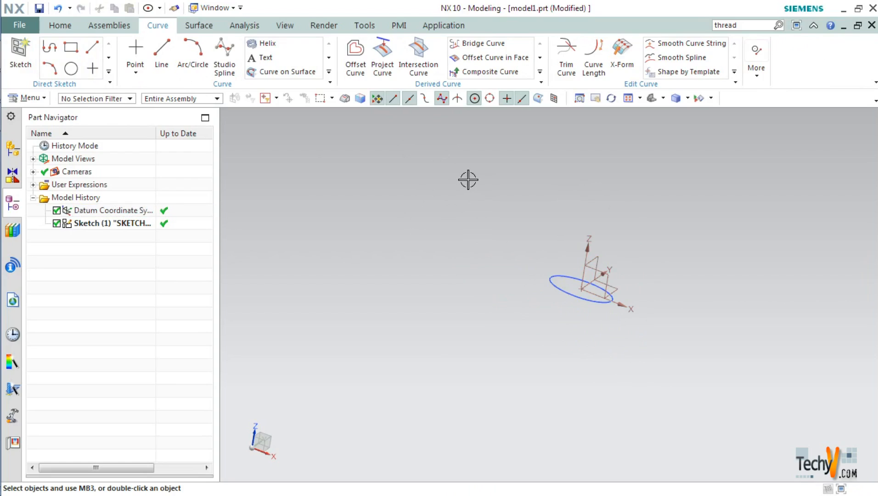
mouse_move(420, 211)
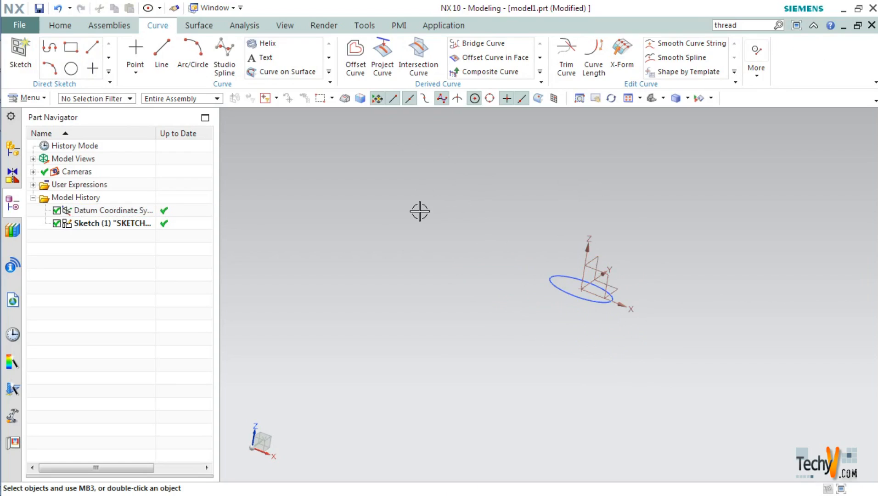
mouse_move(477, 206)
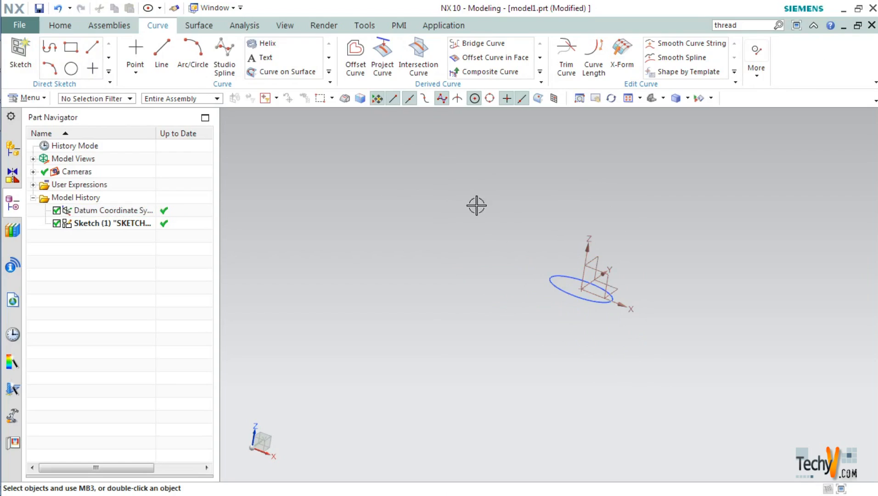
mouse_move(622, 288)
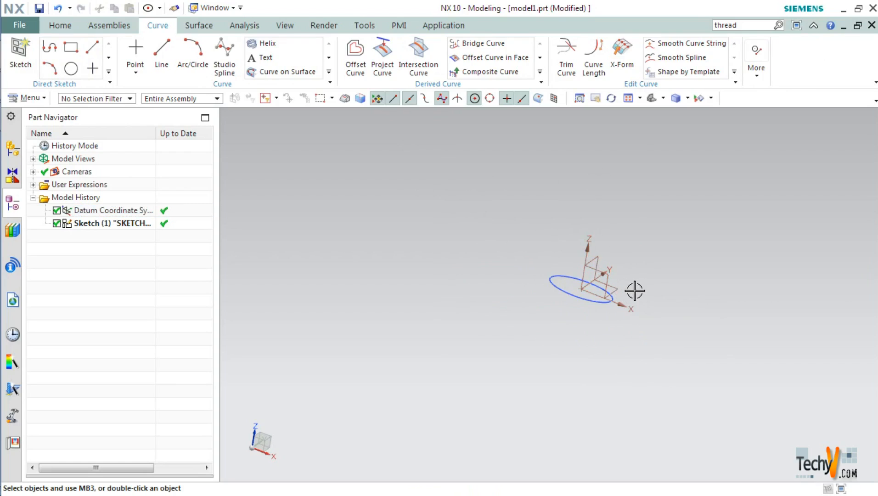
left_click(59, 25)
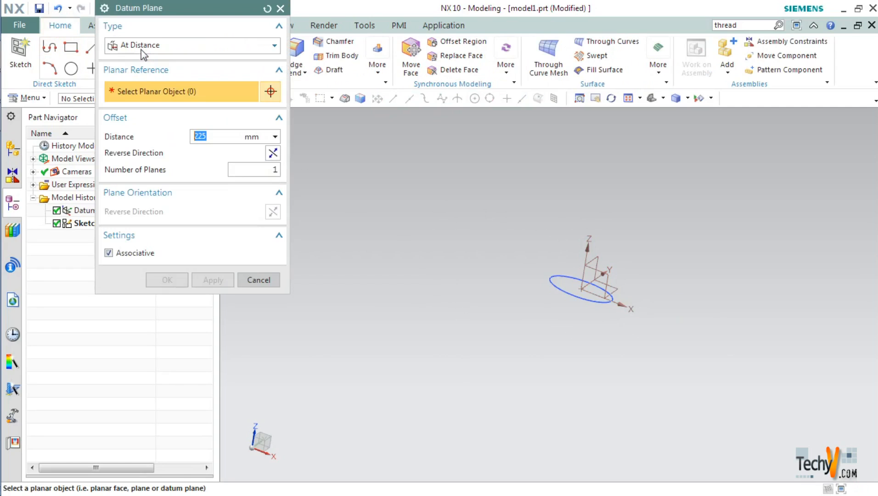
left_click(192, 45)
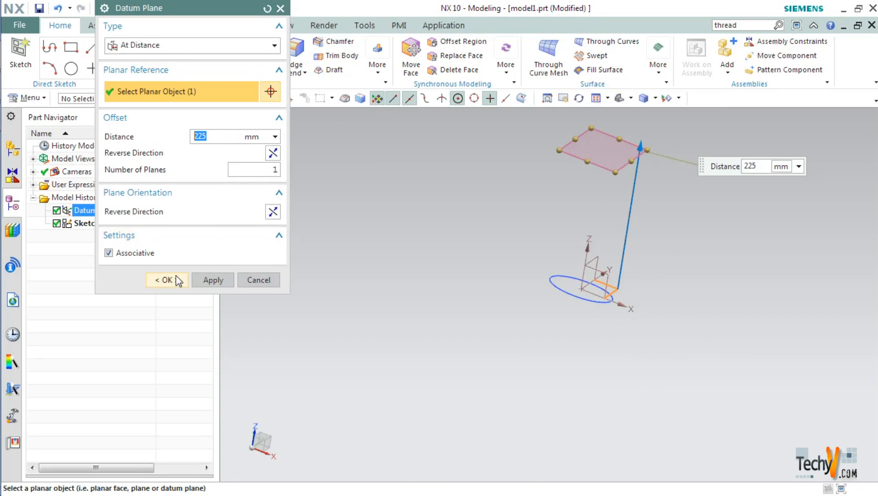
left_click(165, 281)
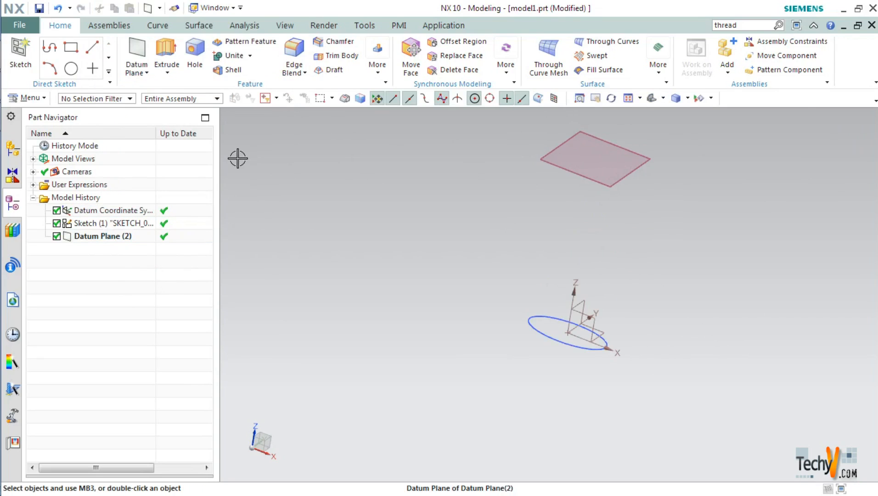
- Start a new sketch on the offset datum plane above the ellipse
left_click(157, 25)
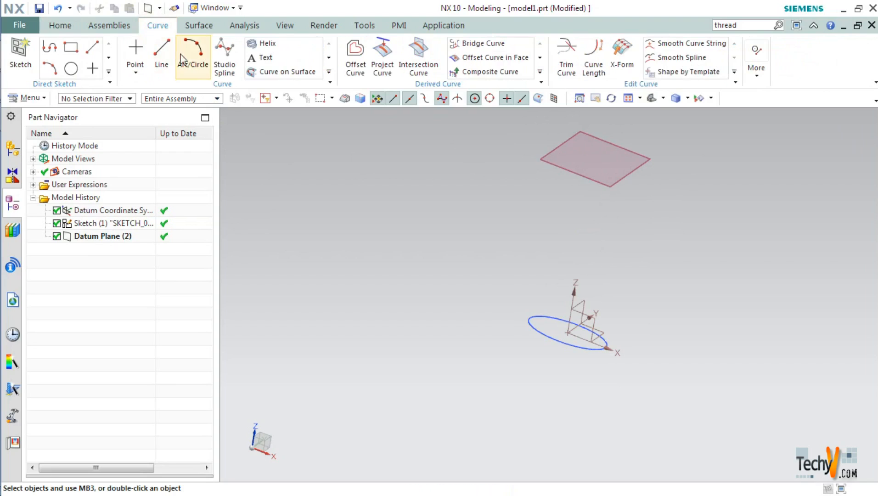
left_click(20, 54)
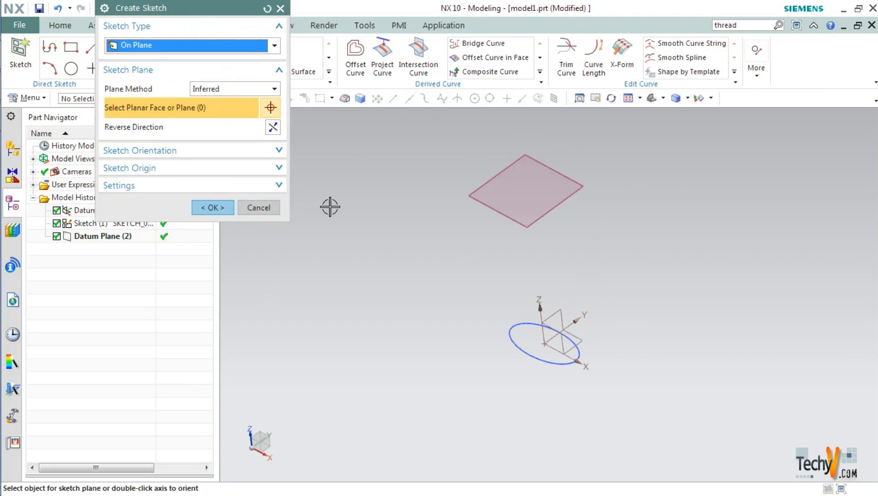
left_click(525, 190)
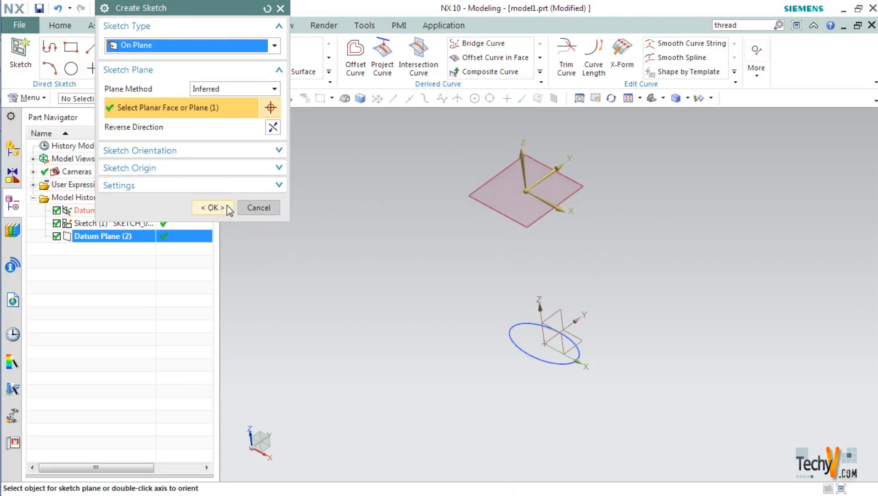
left_click(211, 207)
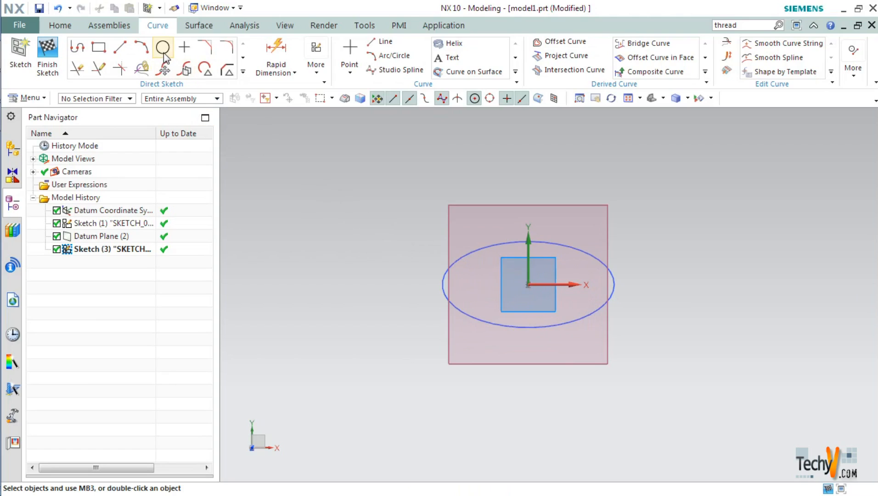
- Draw a 30 mm circle centred on the origin for the neck and finish the sketch
left_click(163, 47)
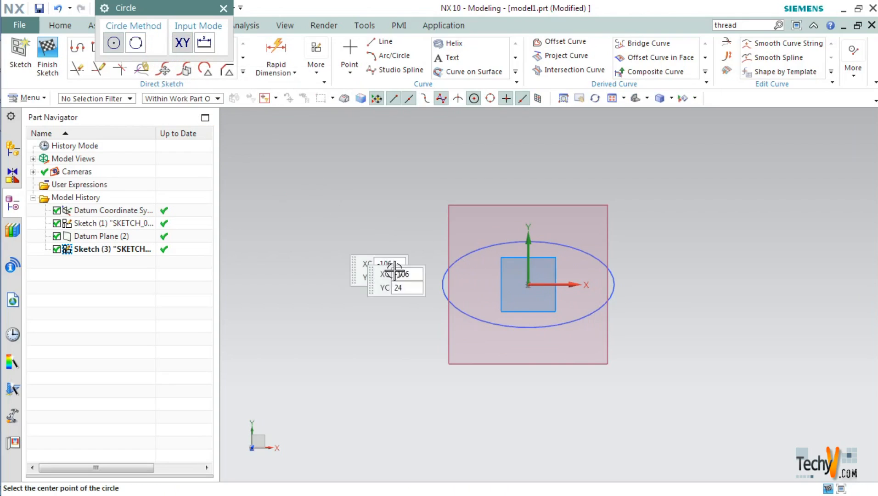
left_click(528, 285)
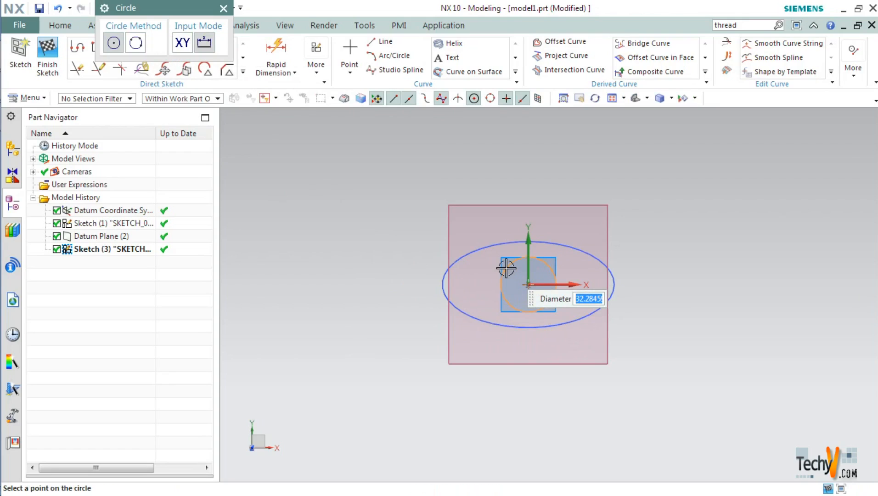
type("30")
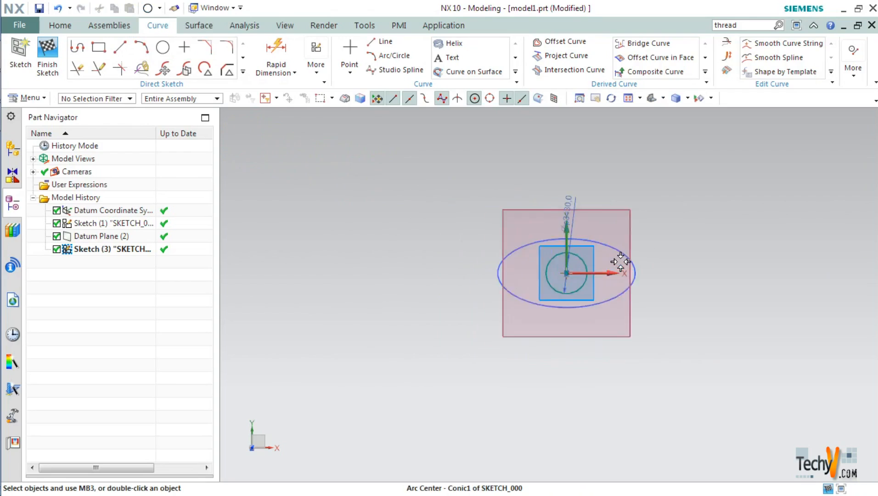
left_click(47, 56)
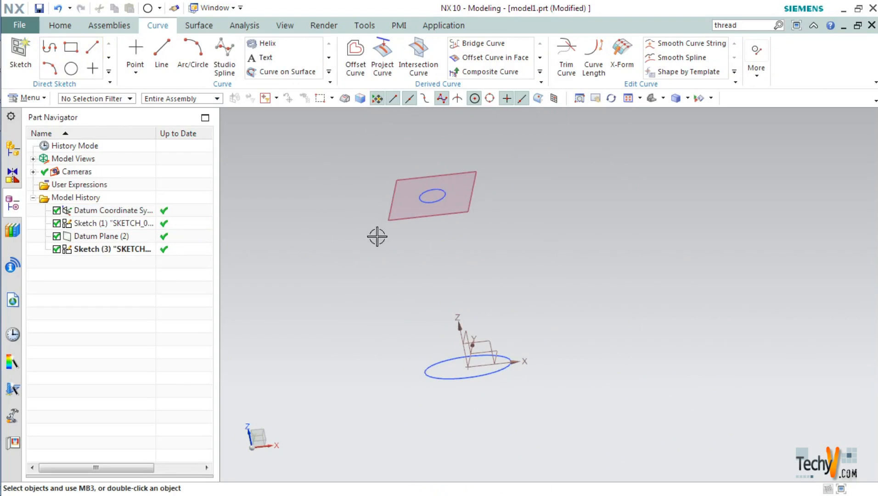
left_click_drag(376, 237, 560, 296)
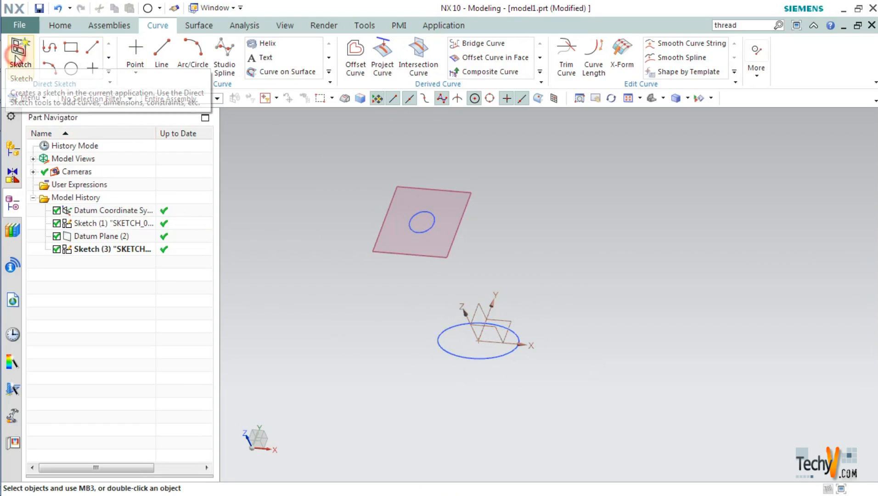
- Start a sketch on the XZ plane and begin a Studio Spline
left_click(20, 50)
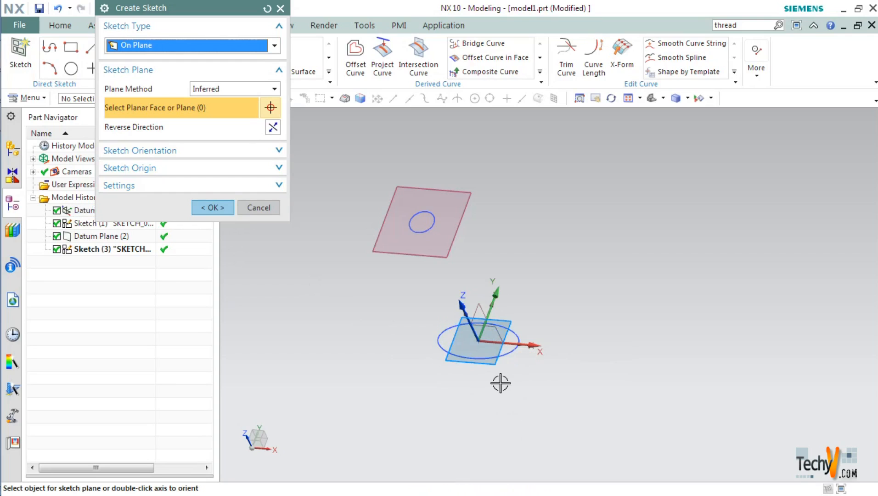
left_click(492, 327)
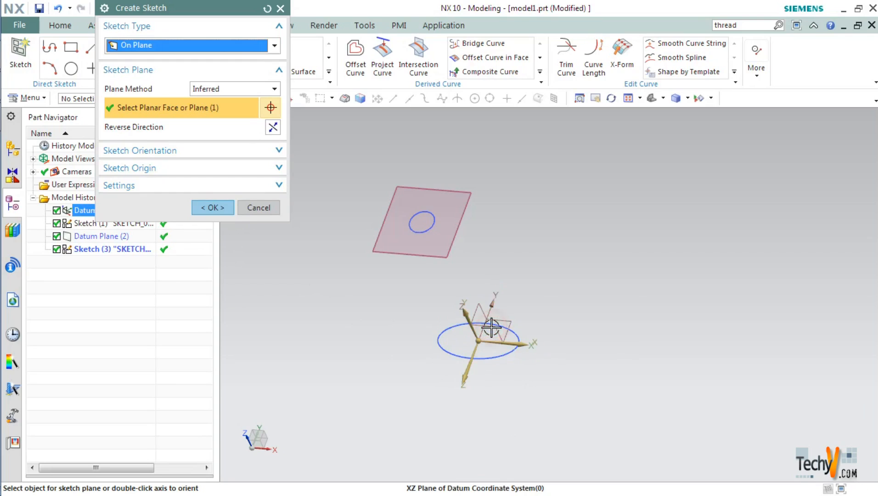
left_click(212, 208)
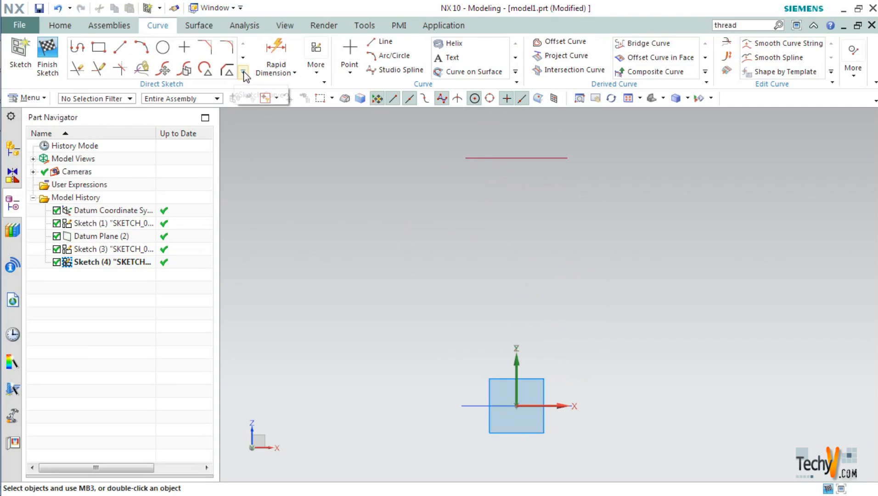
left_click(243, 72)
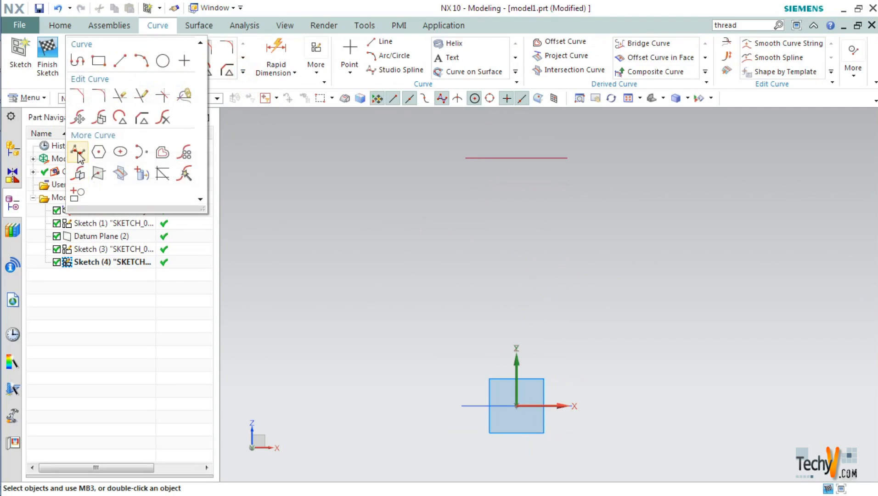
mouse_move(78, 152)
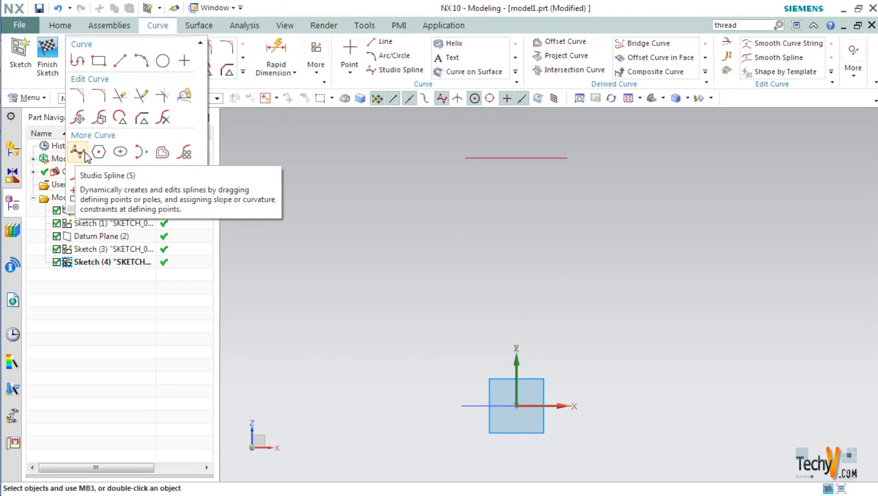
left_click(77, 152)
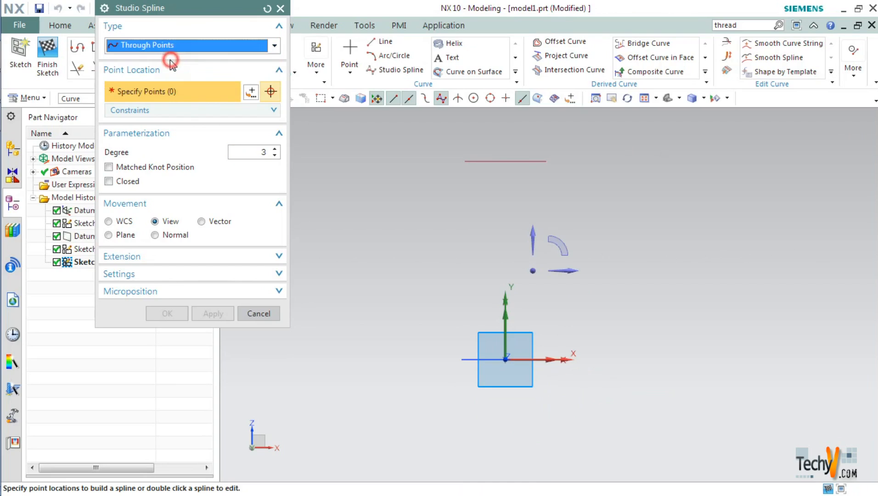
mouse_move(465, 369)
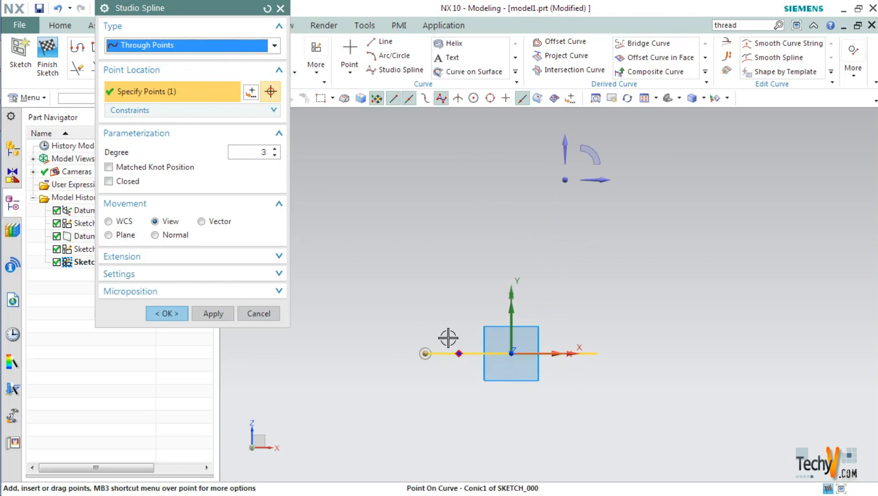
- Place five through points from the base ellipse up to the neck circle and confirm the spline
left_click(429, 227)
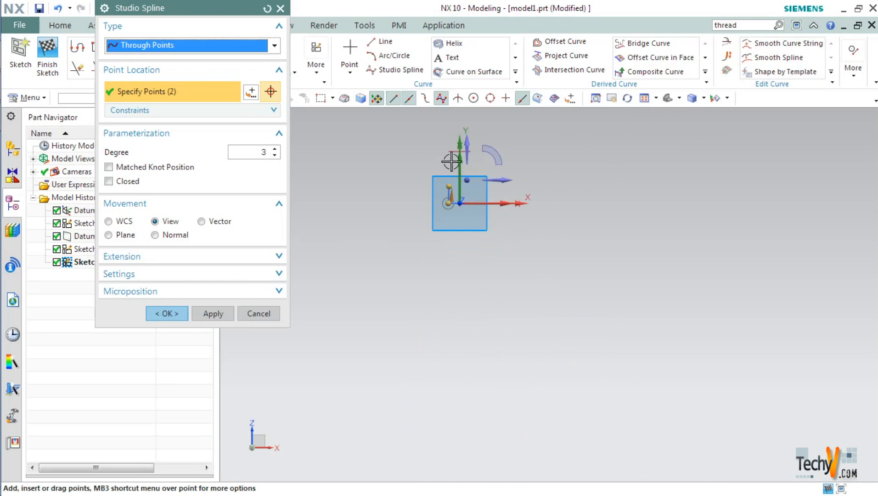
left_click(450, 151)
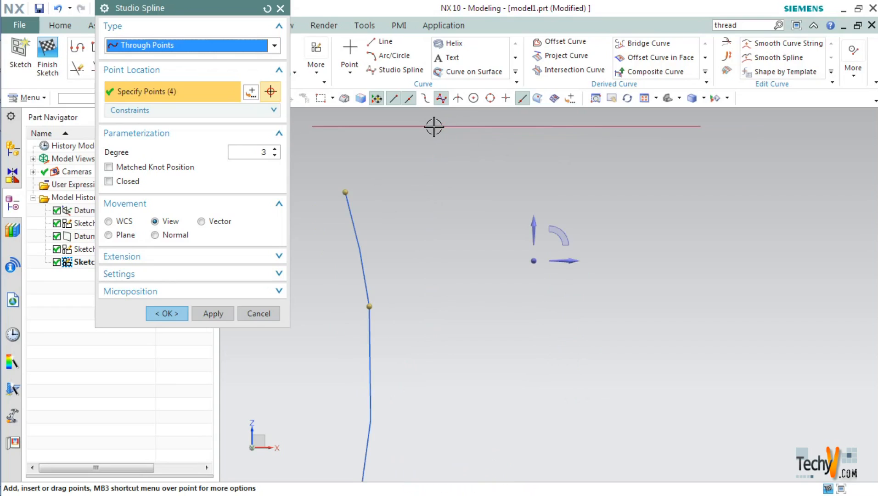
mouse_move(437, 126)
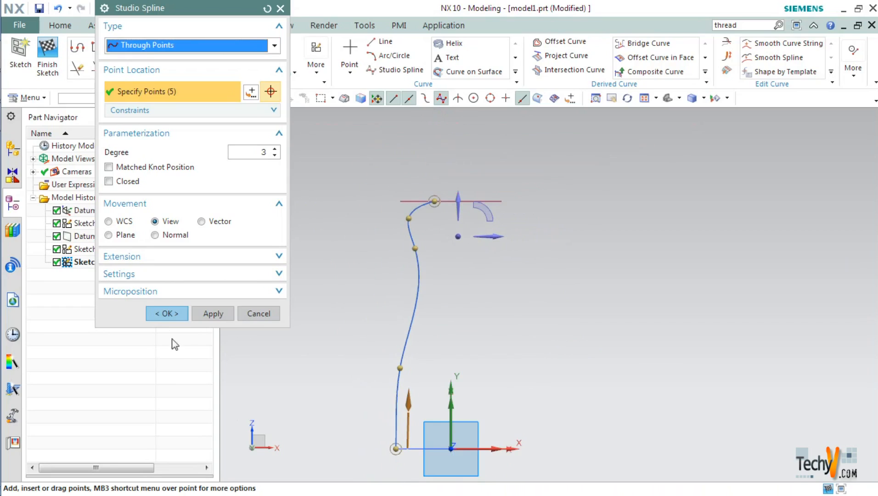
left_click(167, 313)
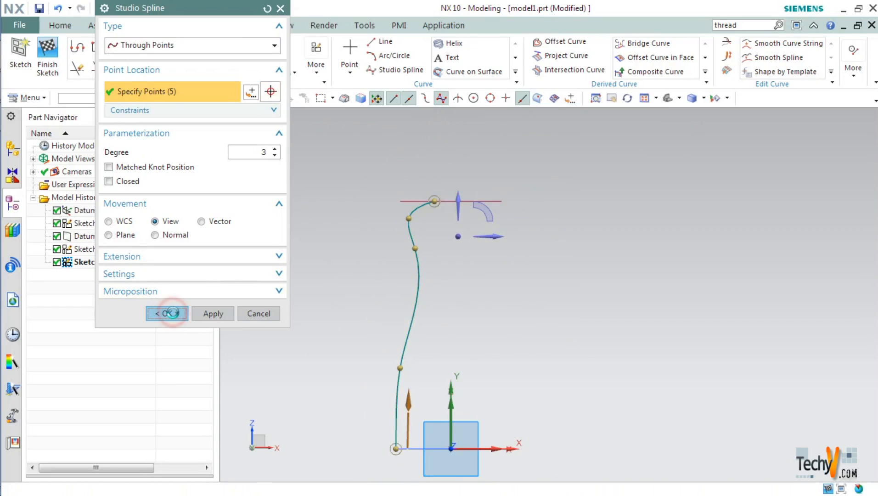
left_click(164, 313)
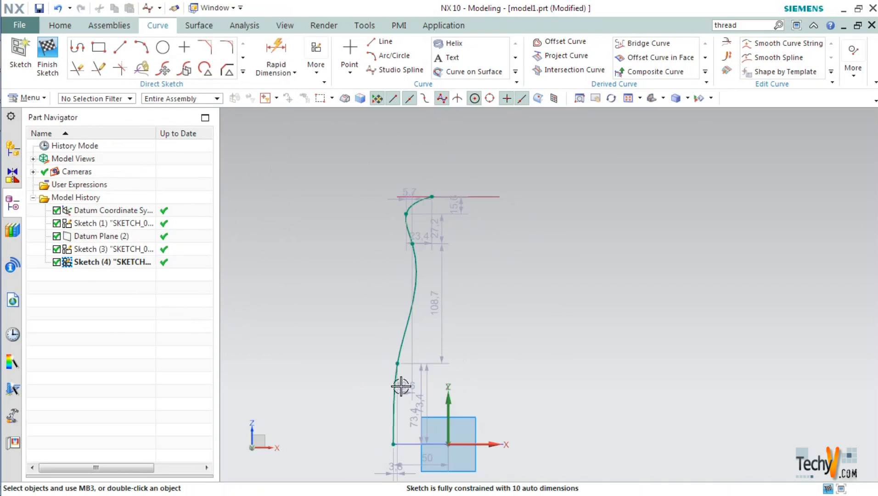
left_click(400, 387)
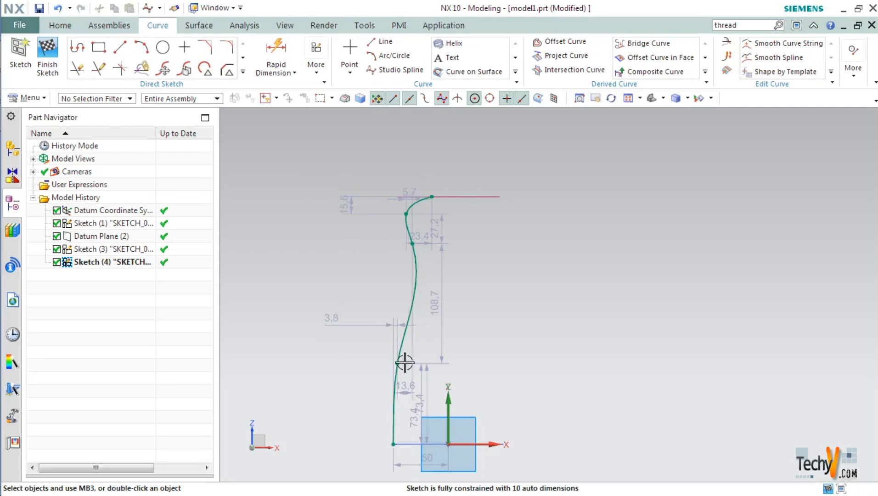
mouse_move(267, 97)
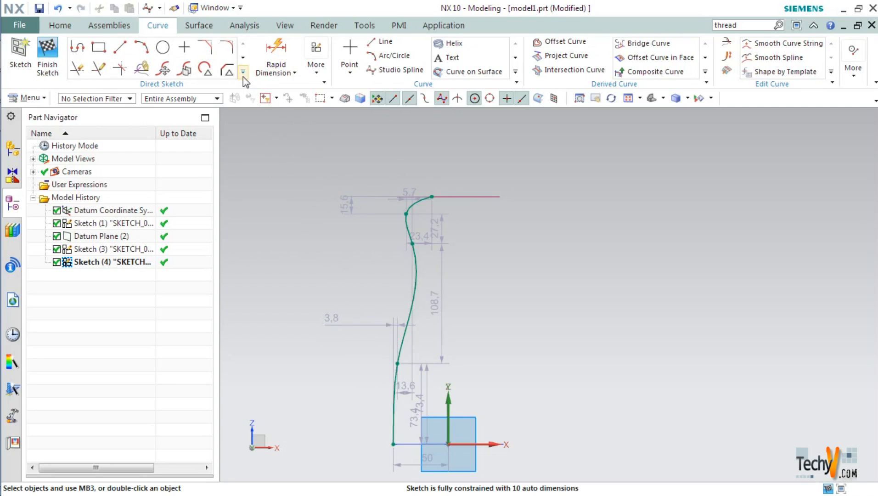
mouse_move(347, 204)
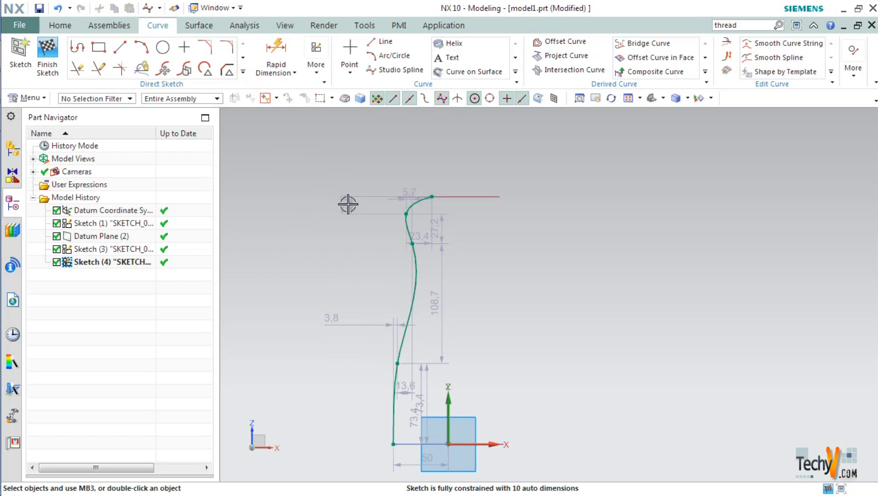
- Mirror the side spline about the sketch's vertical axis to complete the bottle profile
left_click(243, 73)
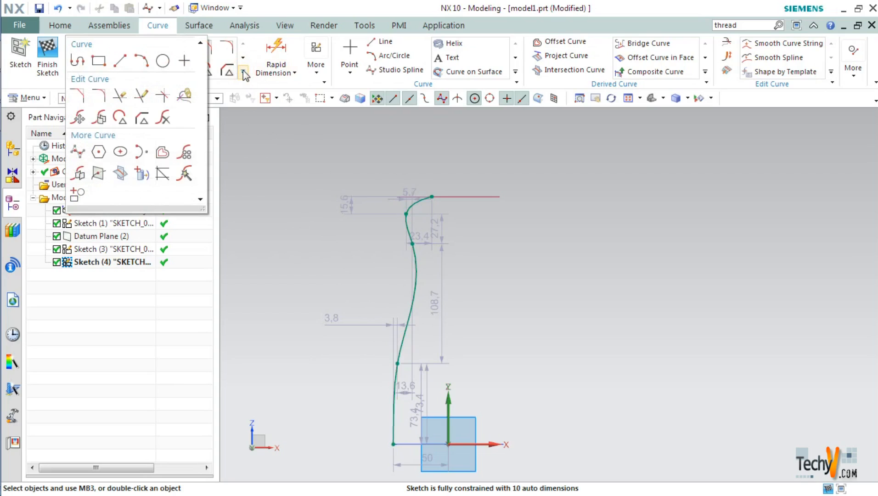
mouse_move(78, 172)
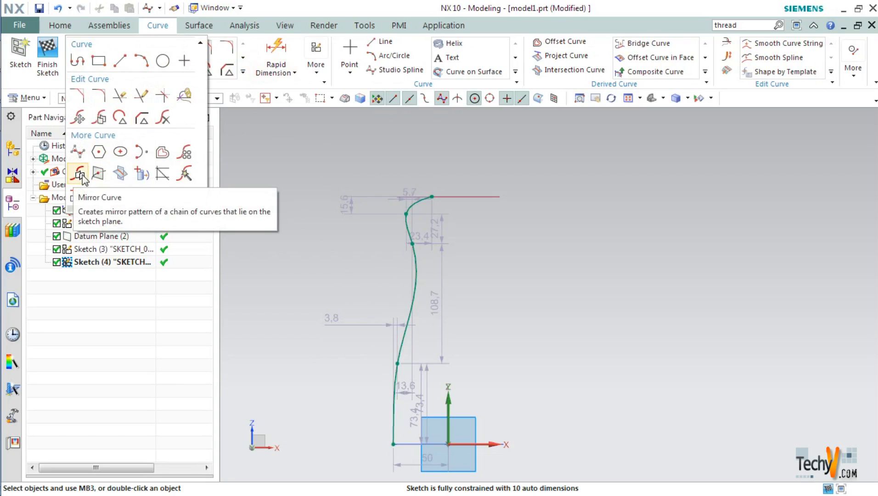
left_click(78, 172)
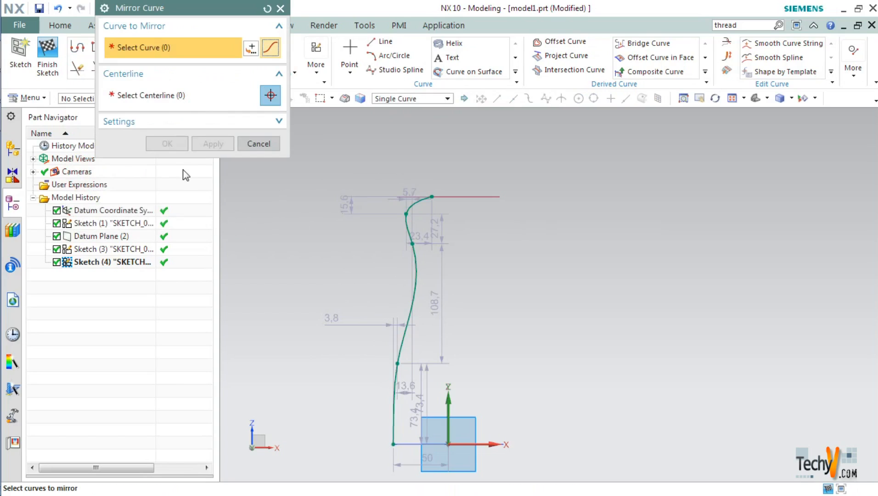
left_click(419, 290)
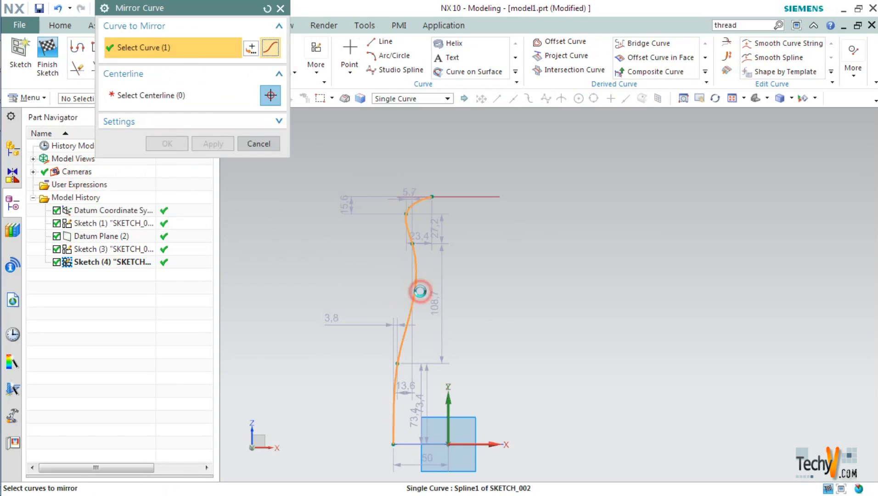
left_click(419, 291)
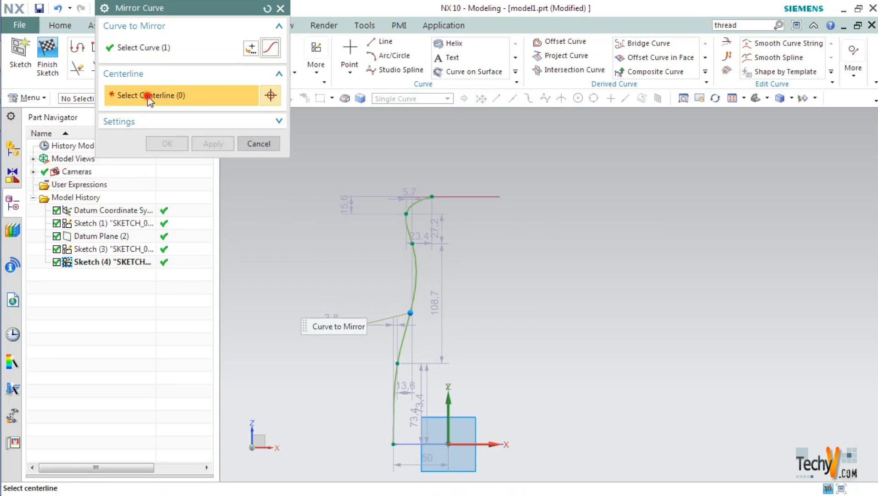
mouse_move(448, 417)
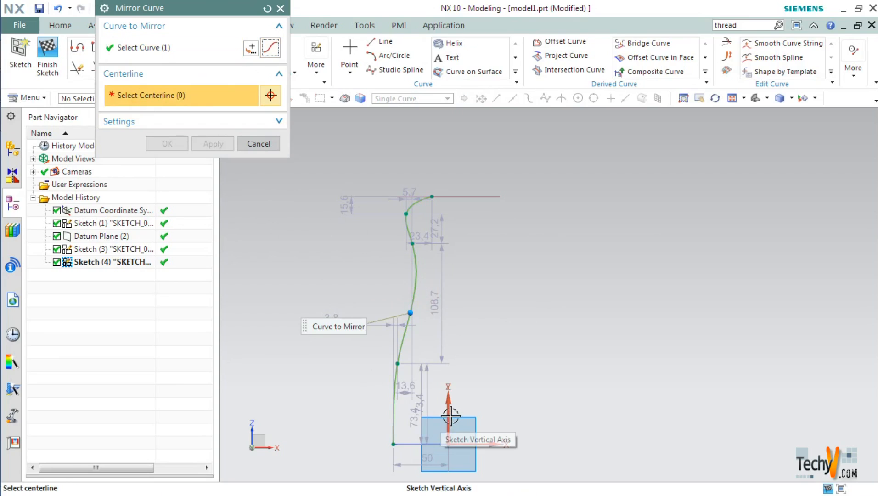
left_click(450, 417)
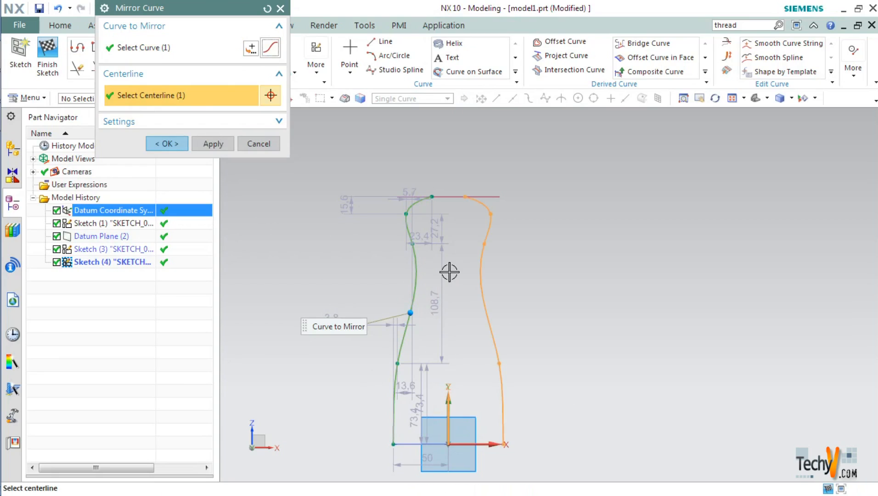
left_click(166, 144)
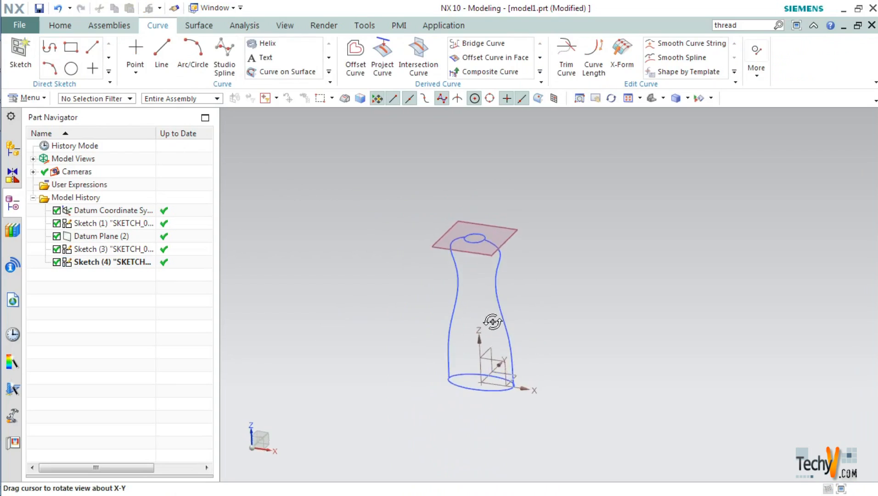
- Orbit to inspect the bottle outline in 3D and return to the Home feature commands
left_click_drag(493, 322, 479, 372)
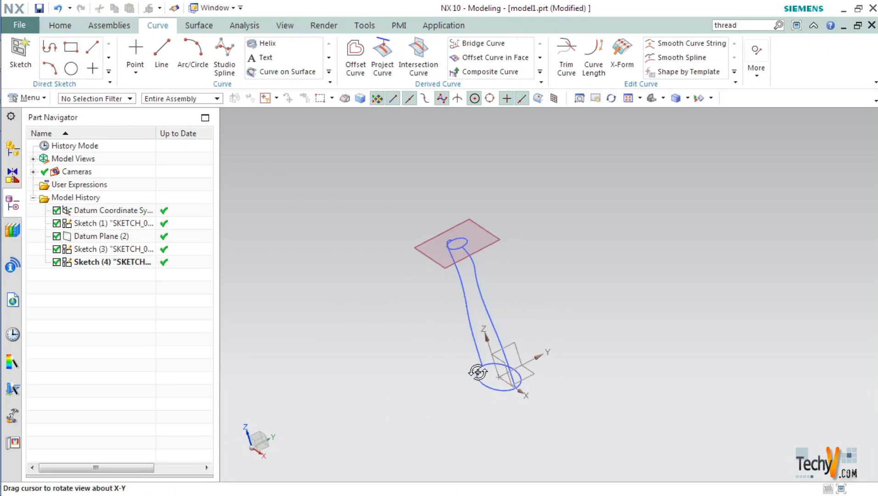
left_click(107, 223)
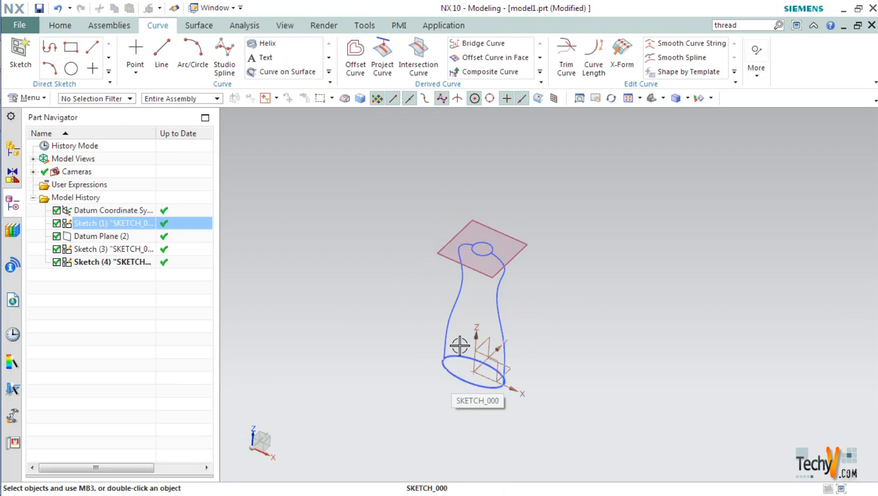
left_click(112, 262)
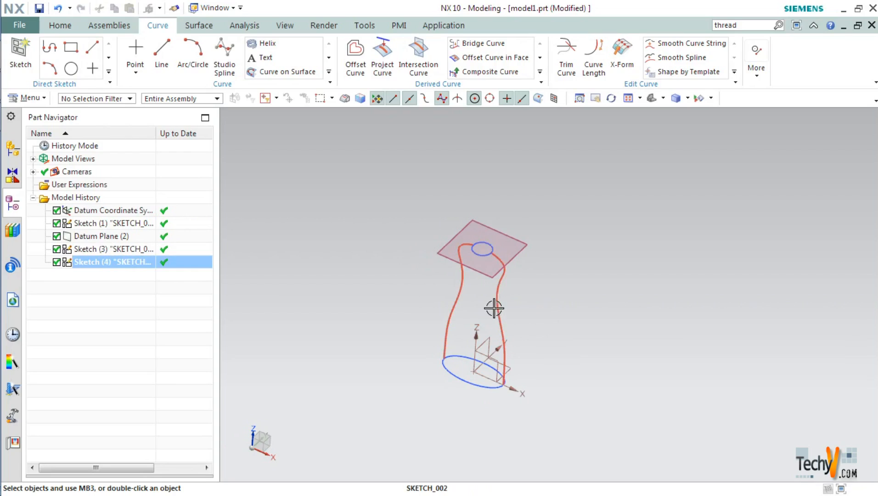
left_click(325, 174)
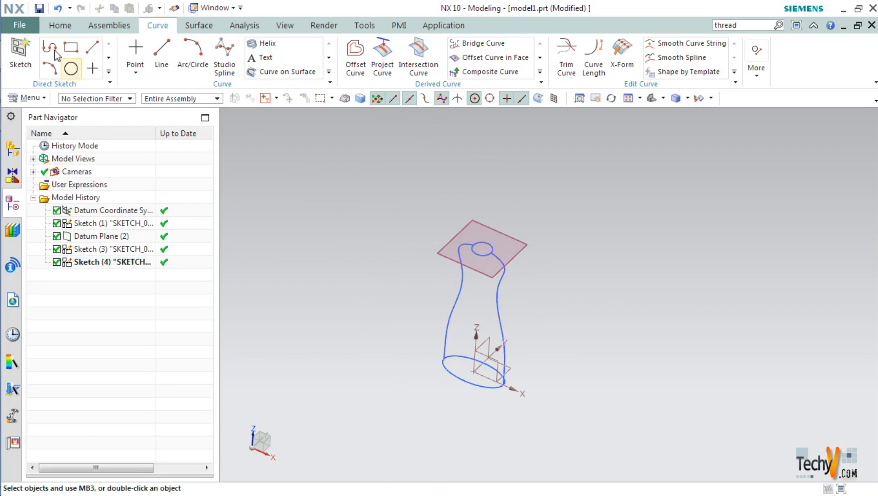
left_click(60, 25)
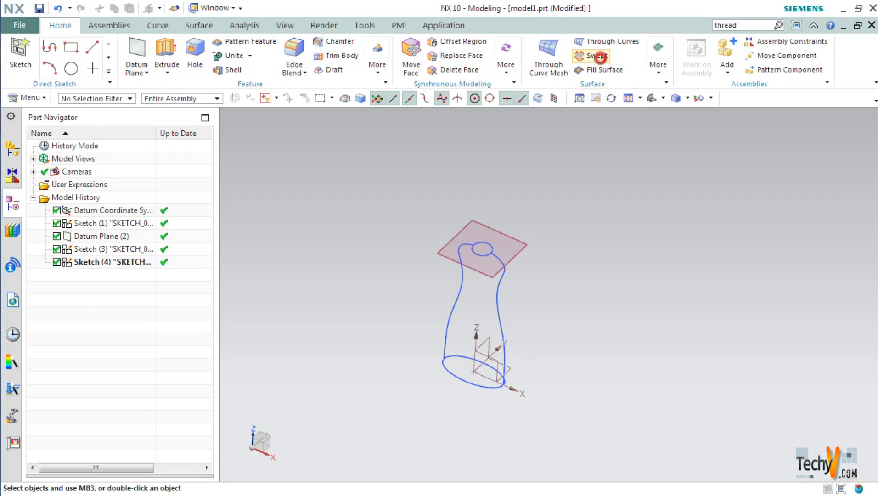
- Start a Swept body with the bottom ellipse as section, reversing its curve direction
left_click(594, 57)
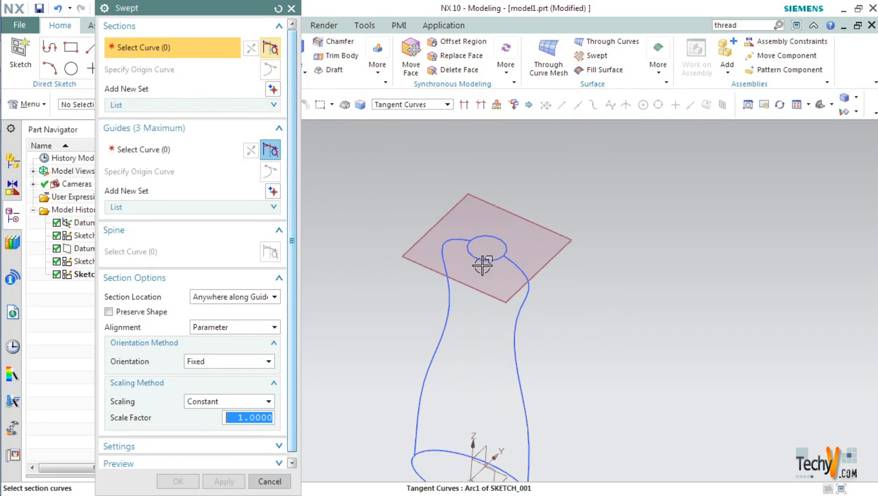
left_click(480, 263)
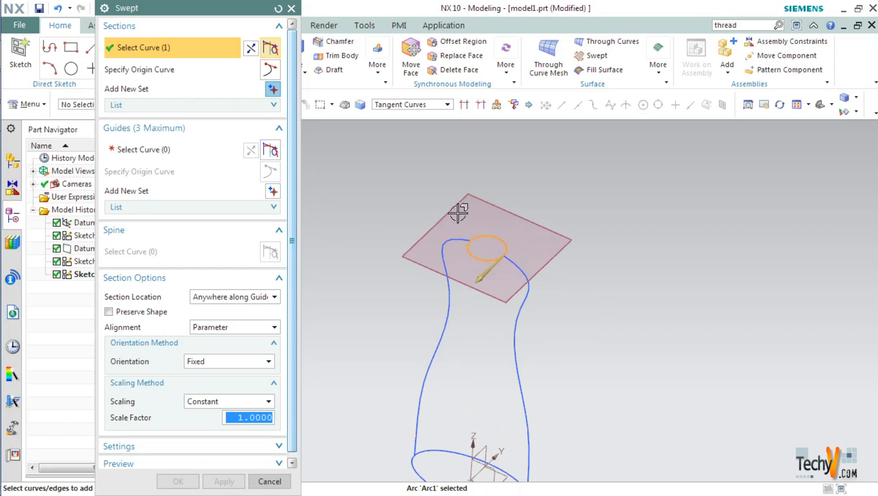
mouse_move(566, 267)
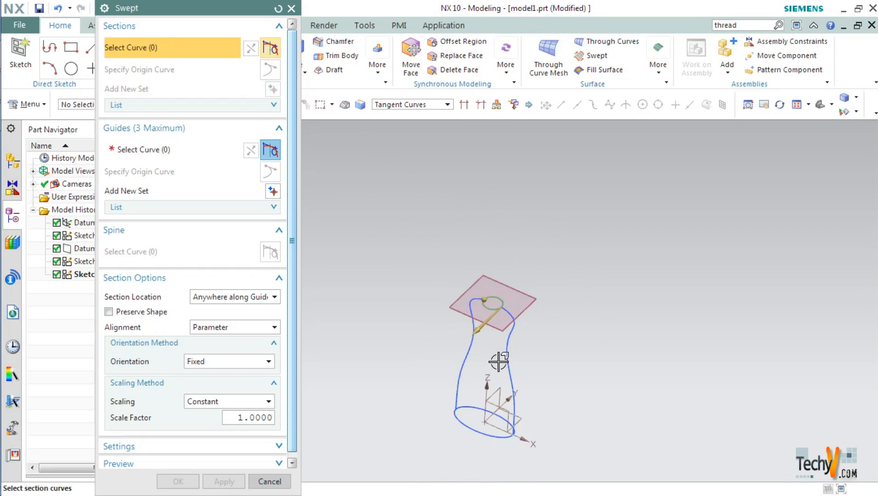
left_click(490, 431)
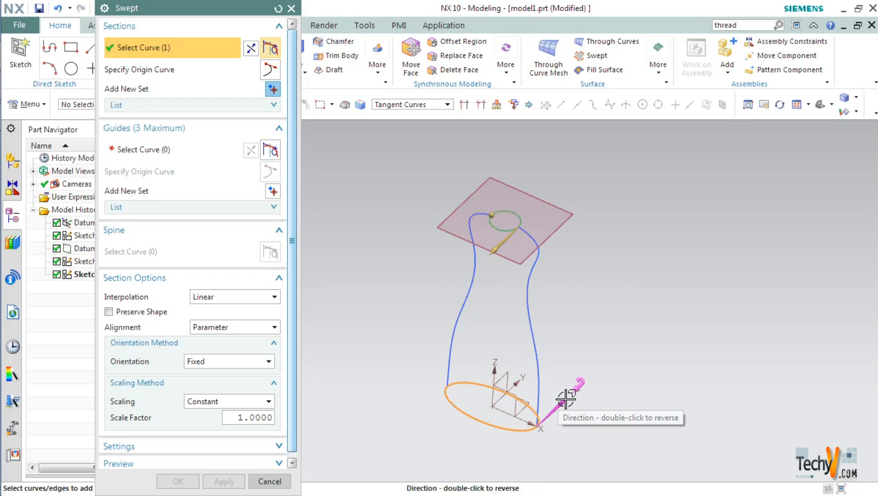
double_click(567, 399)
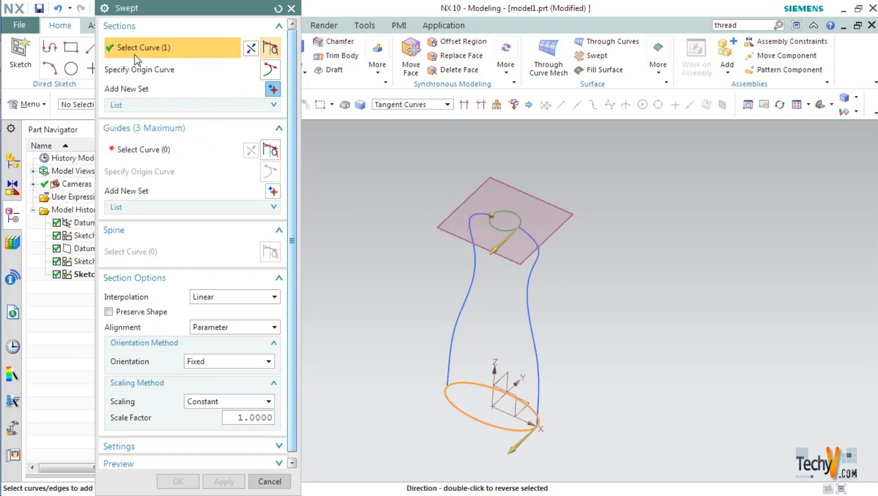
mouse_move(119, 138)
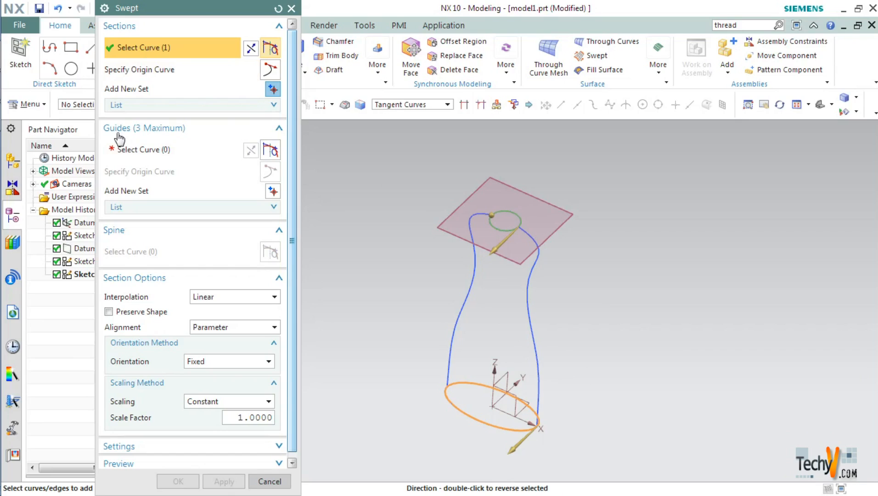
- Select the two profile splines as guides and create the swept bottle body
left_click(146, 150)
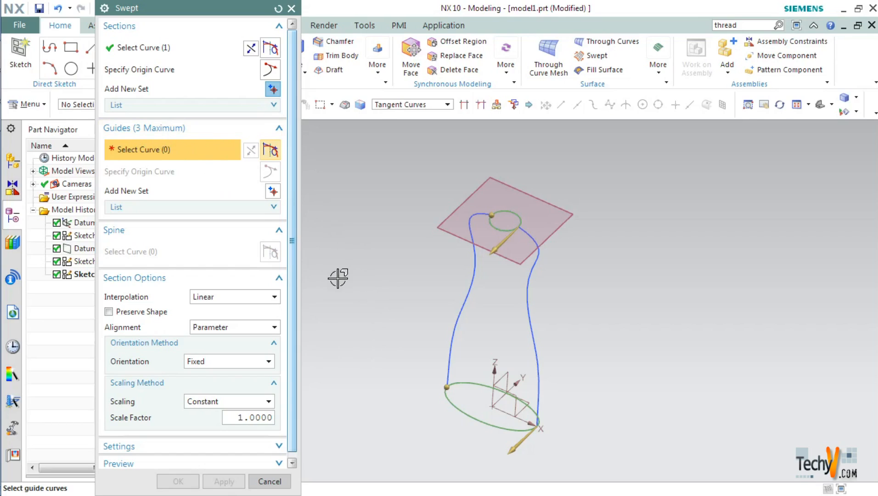
mouse_move(433, 329)
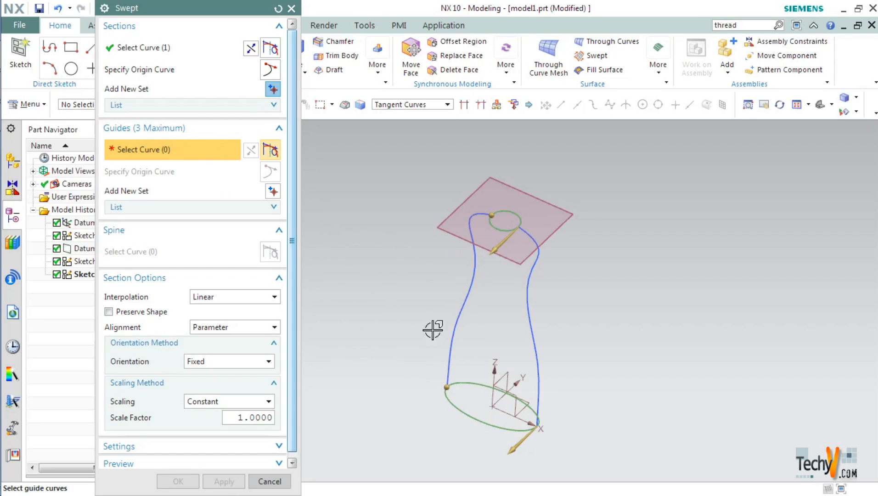
left_click(453, 333)
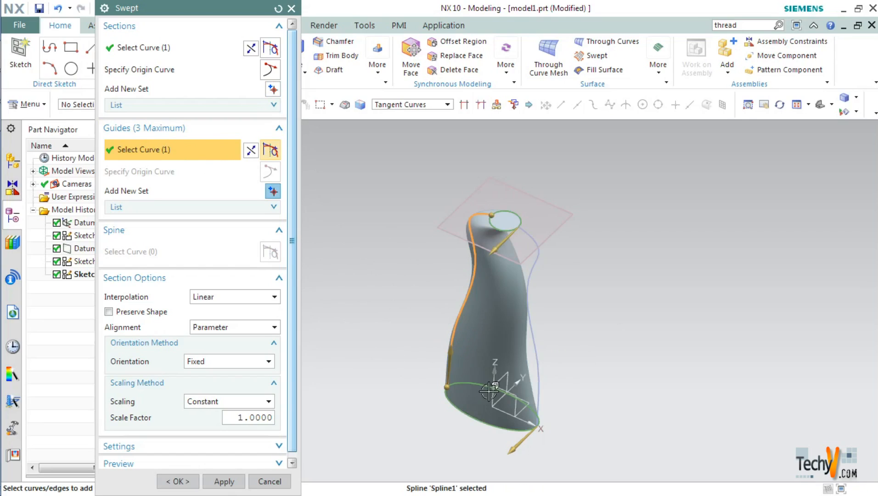
left_click_drag(490, 392, 384, 282)
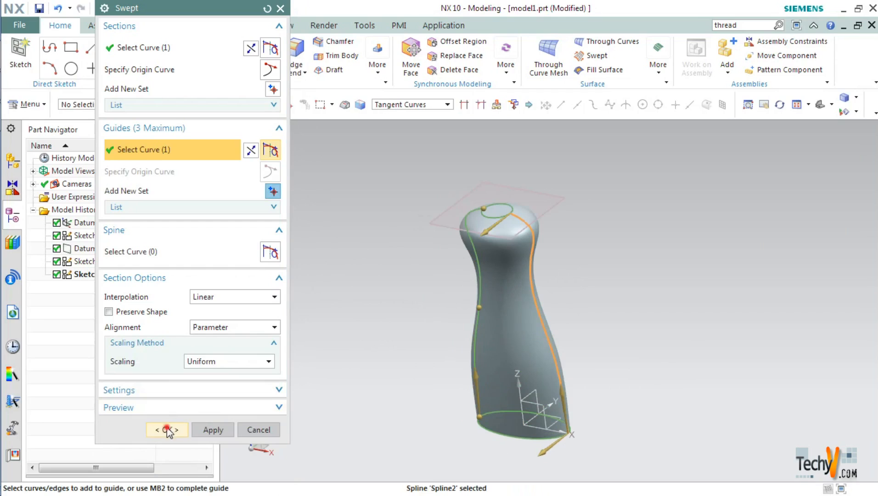
left_click(166, 429)
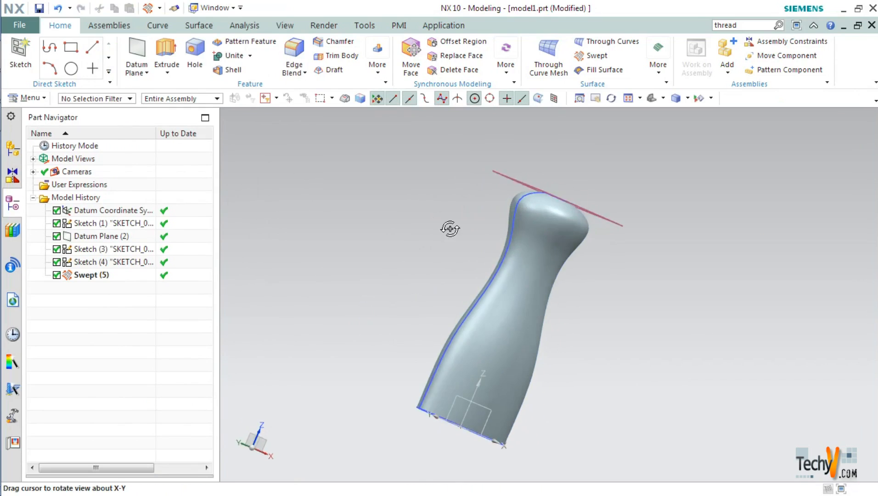
left_click_drag(450, 229, 377, 246)
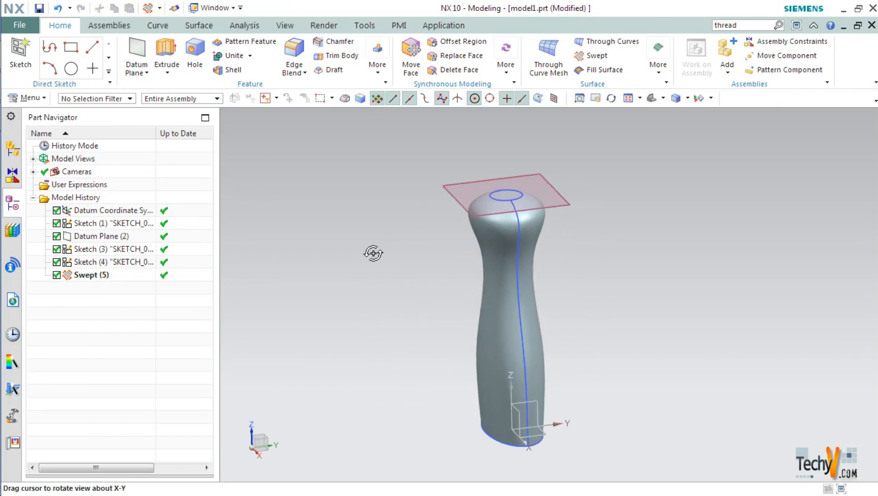
left_click_drag(374, 252, 446, 304)
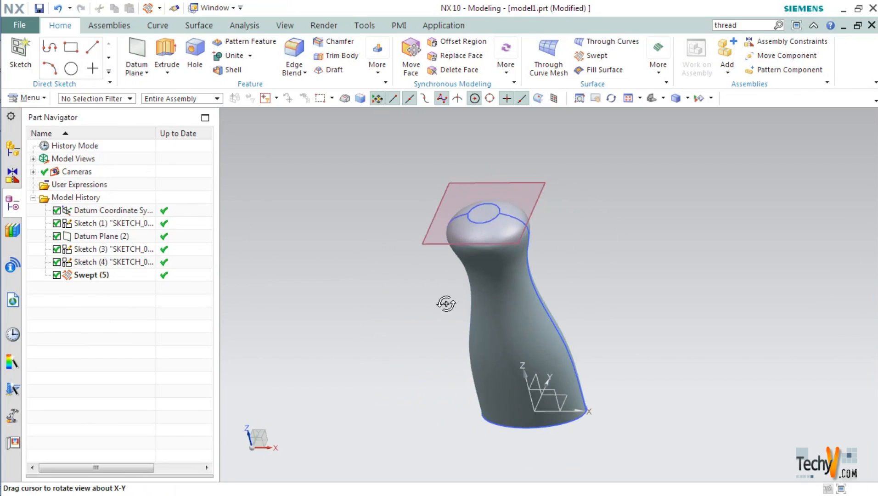
mouse_move(274, 130)
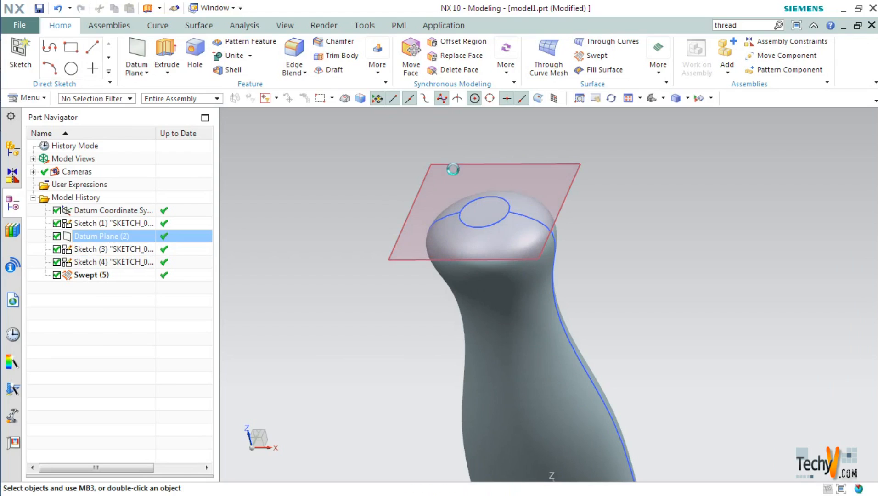
- Extrude the top circle 15 mm with Boolean Unite to form the bottle neck
left_click(166, 54)
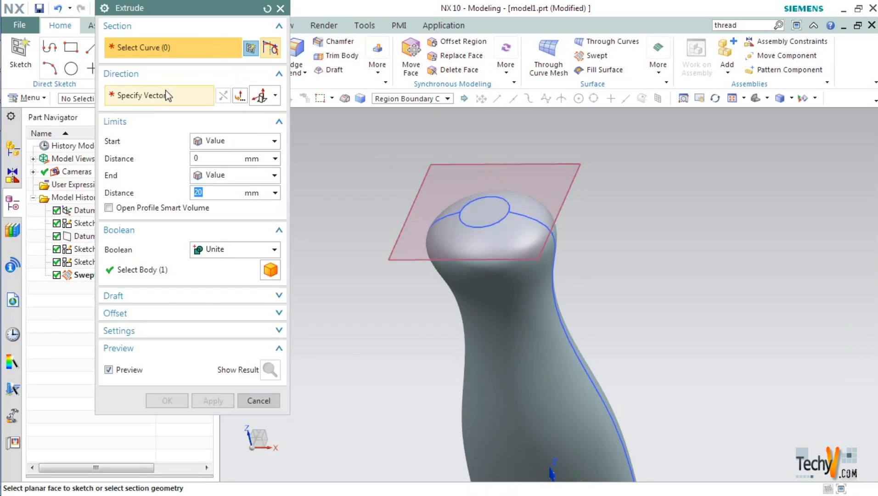
mouse_move(458, 231)
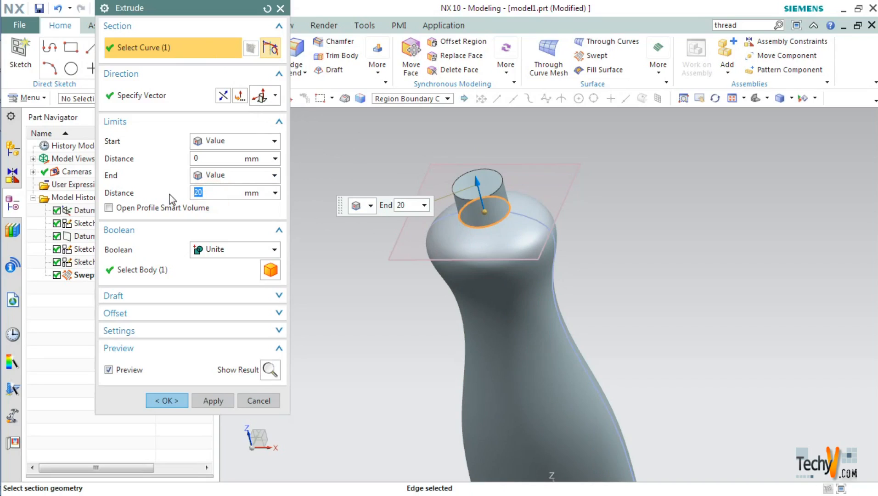
type("30")
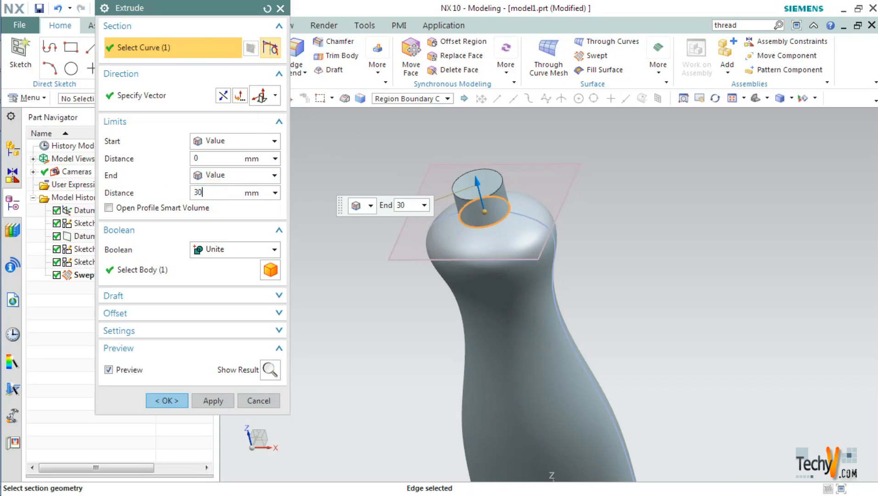
type("15")
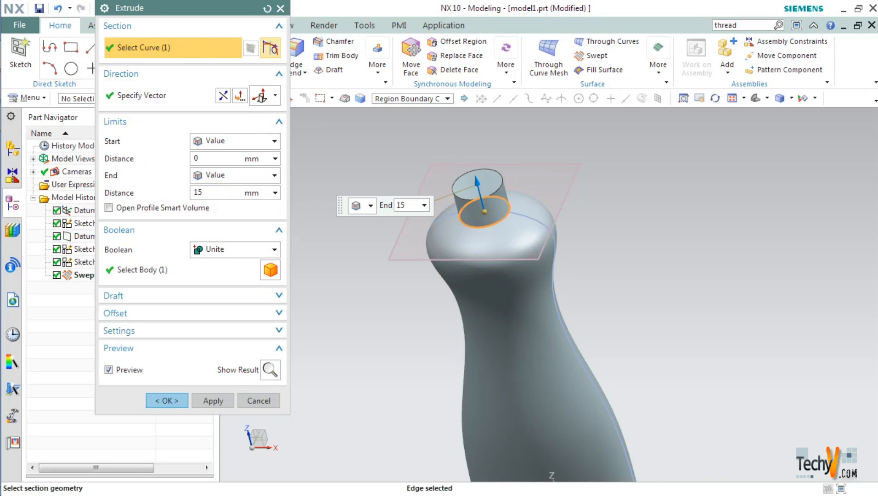
left_click(167, 400)
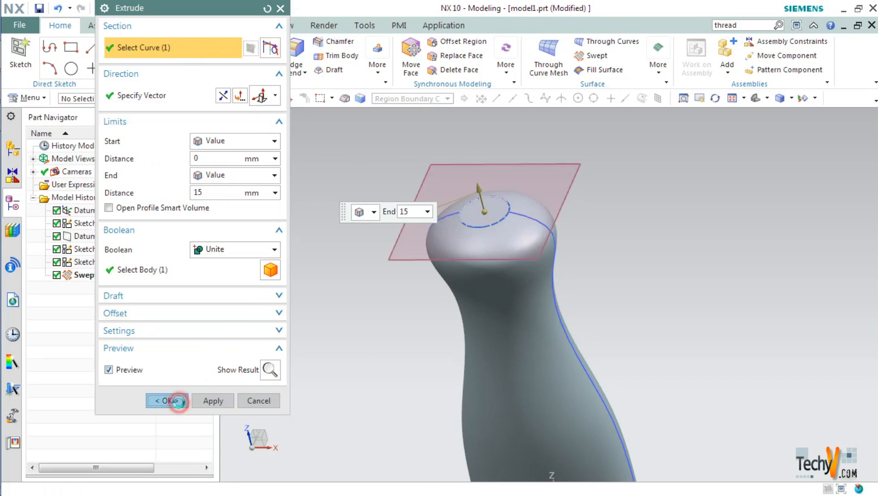
left_click(165, 400)
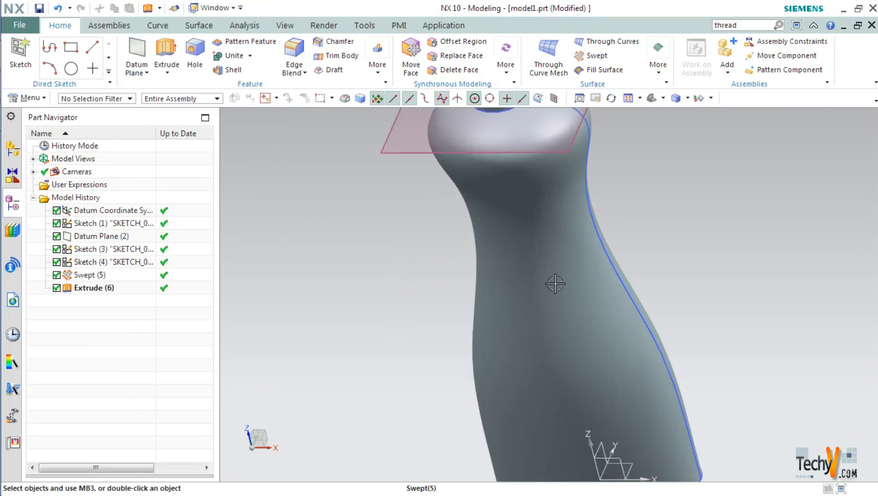
left_click_drag(555, 283, 579, 230)
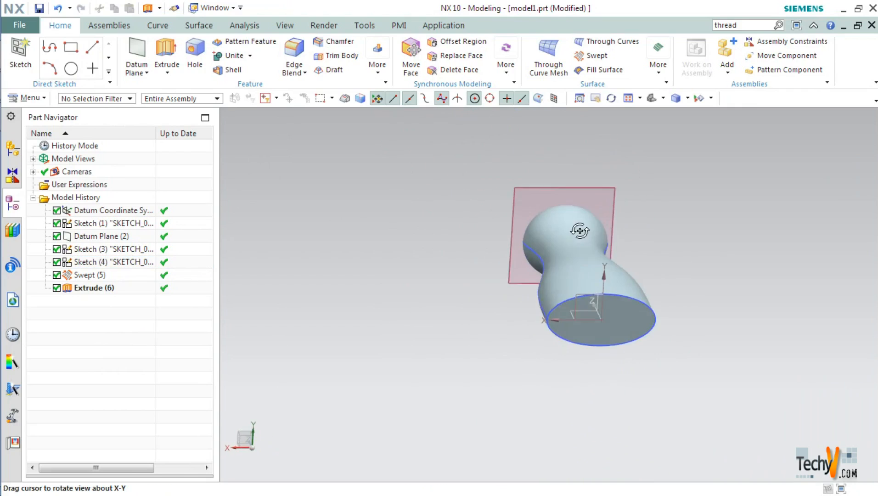
left_click_drag(580, 230, 540, 283)
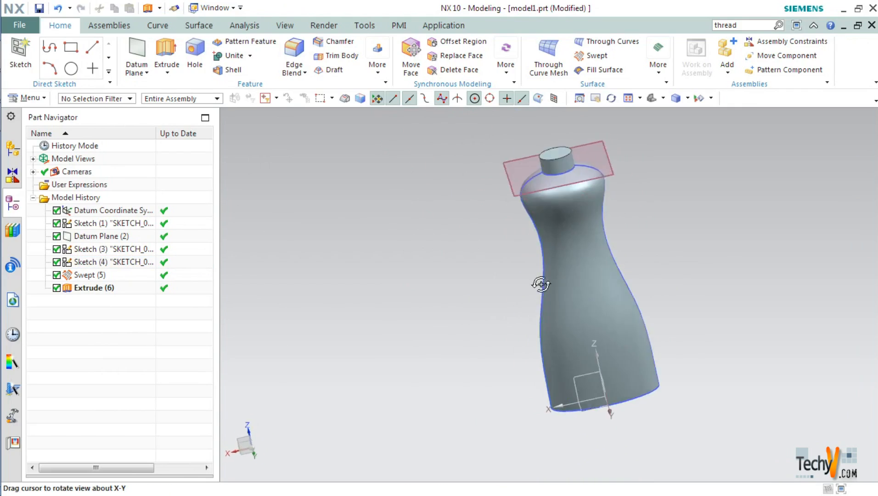
left_click(88, 275)
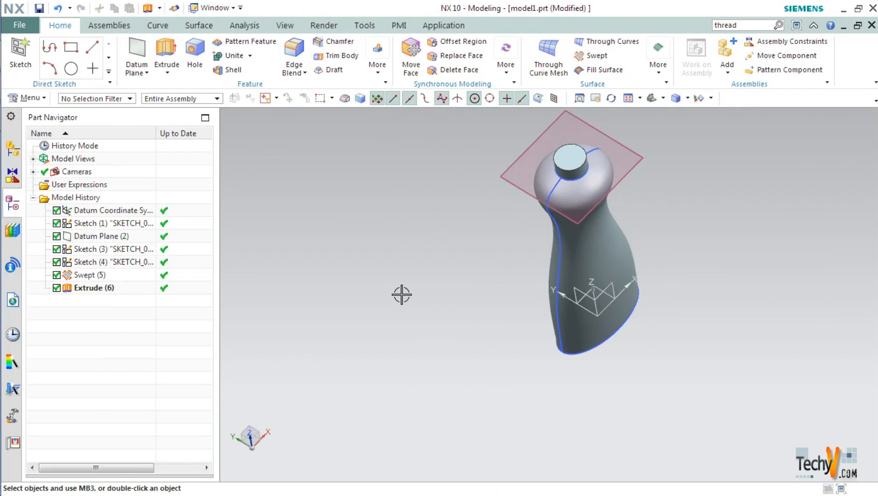
mouse_move(503, 192)
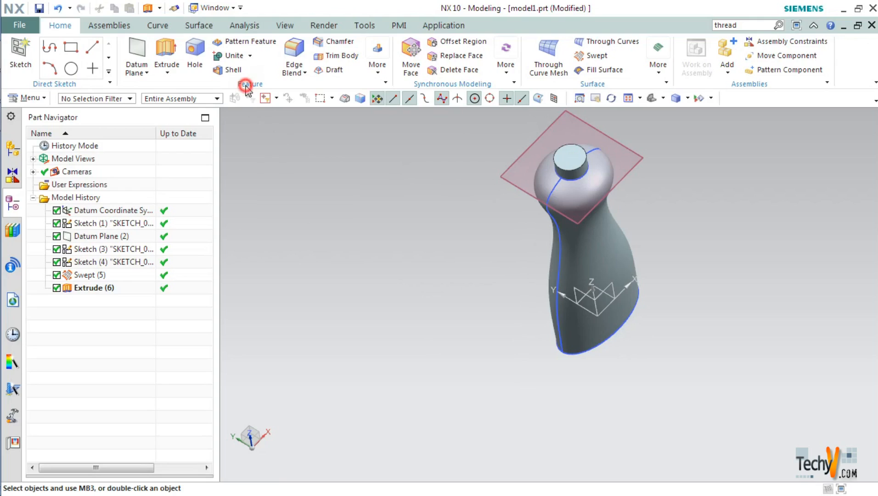
- Shell the bottle to 1 mm walls, removing the neck's top face
left_click(231, 68)
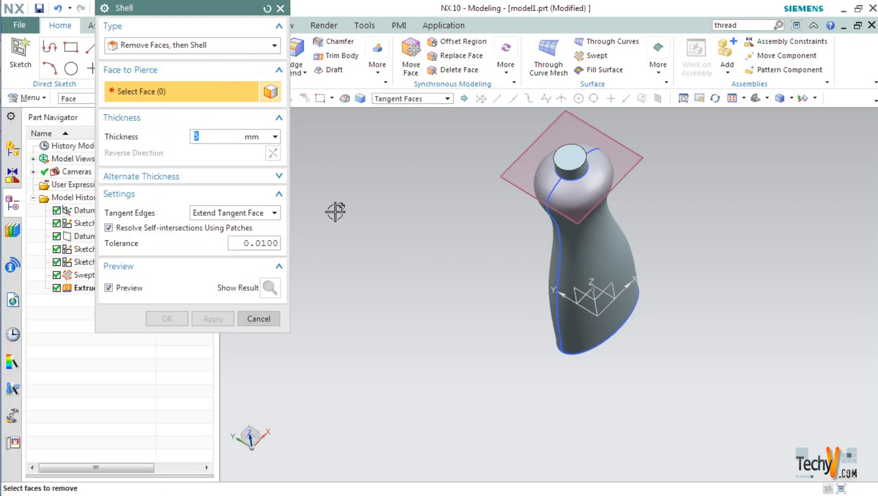
mouse_move(147, 146)
type("2")
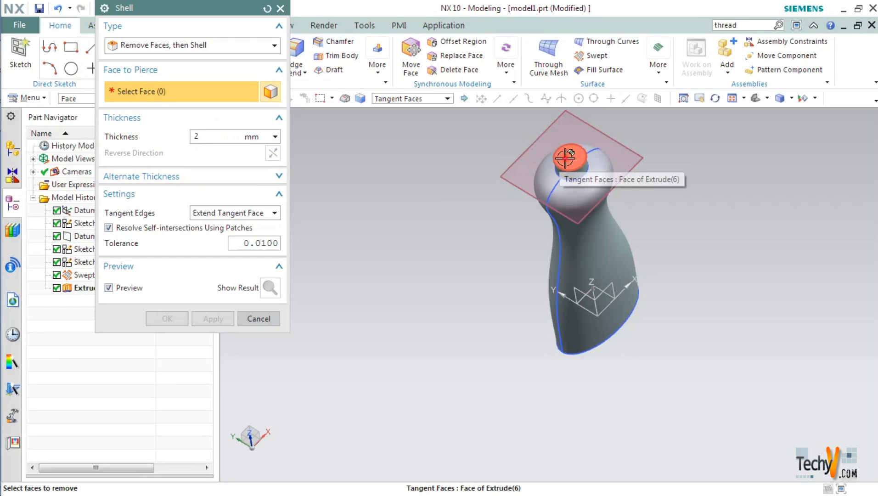
left_click(569, 160)
type("1")
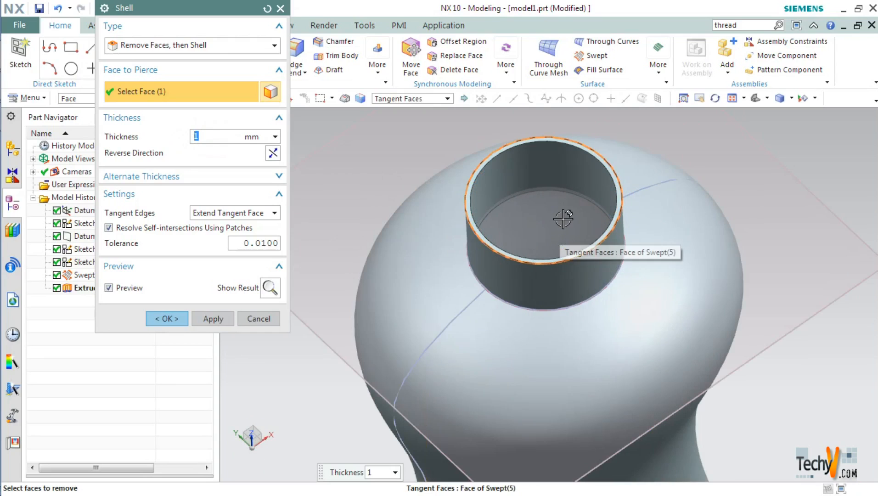
left_click_drag(563, 219, 566, 233)
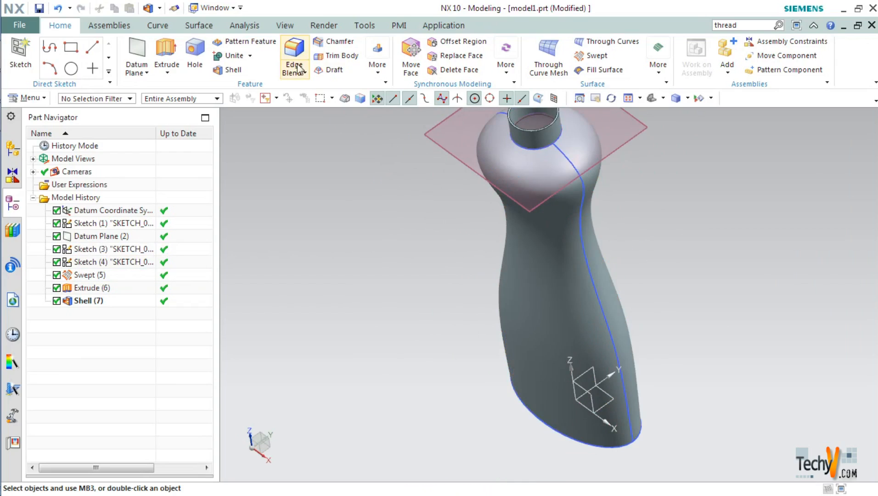
- Blend the neck-to-body edge and the bottom rim edge with a 5 mm radius
left_click(293, 56)
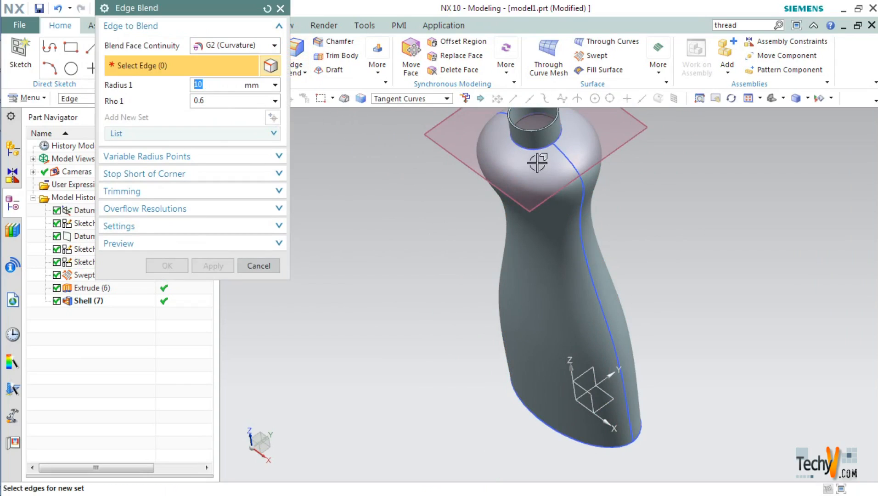
left_click(535, 126)
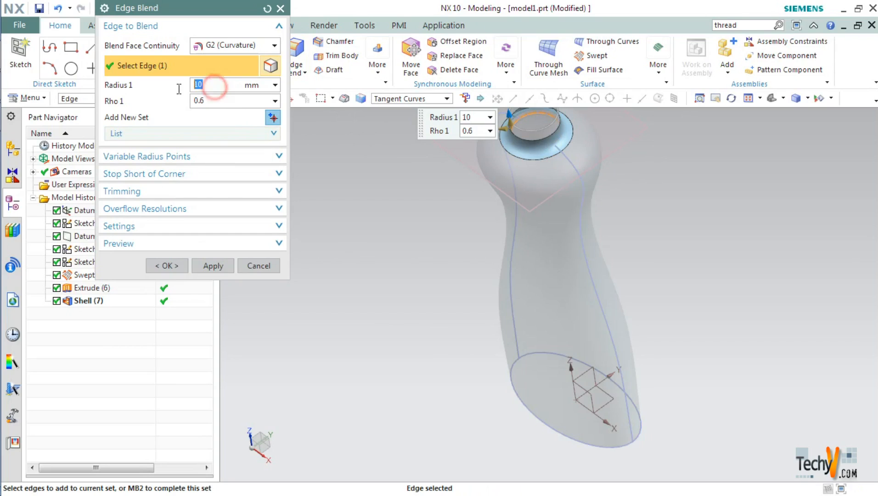
type("5")
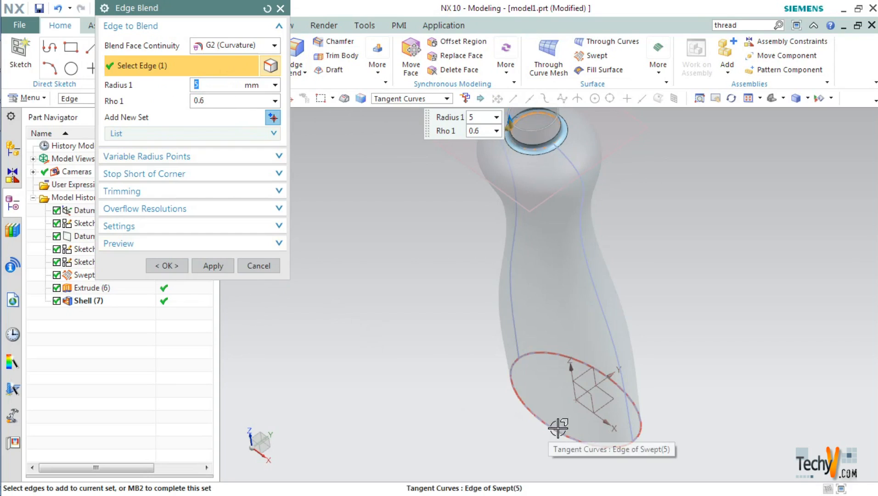
left_click(561, 426)
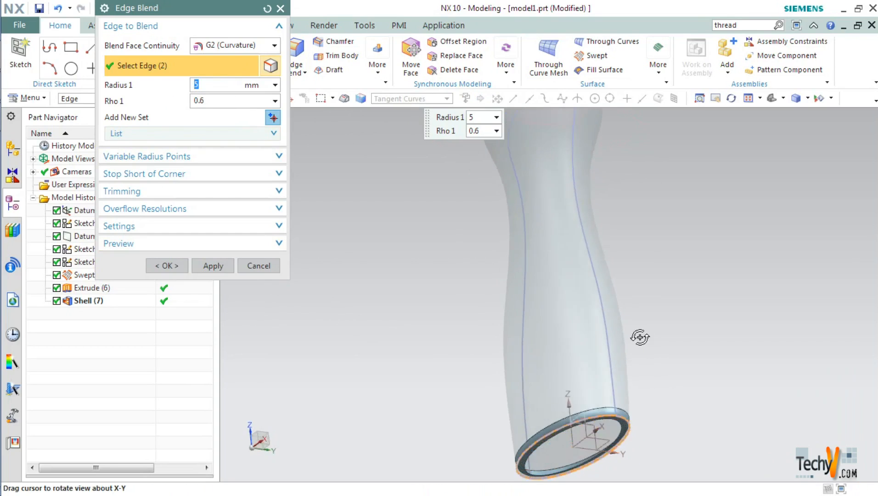
left_click(258, 266)
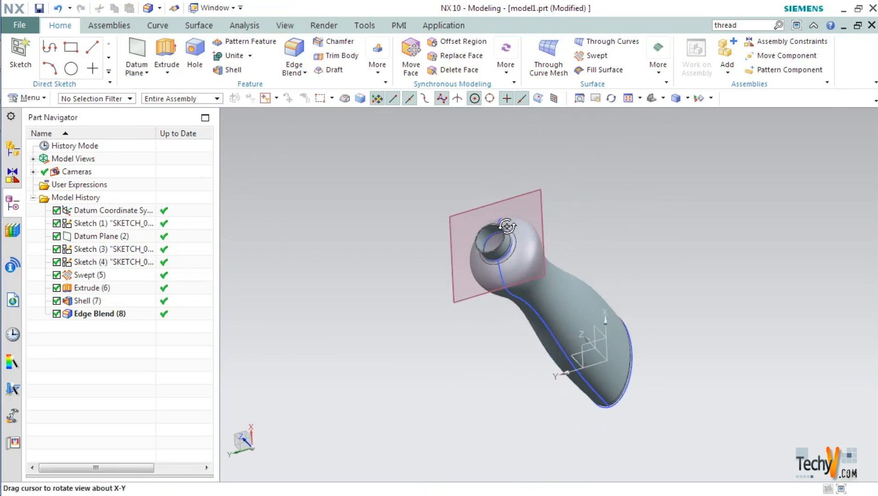
left_click_drag(505, 226, 419, 284)
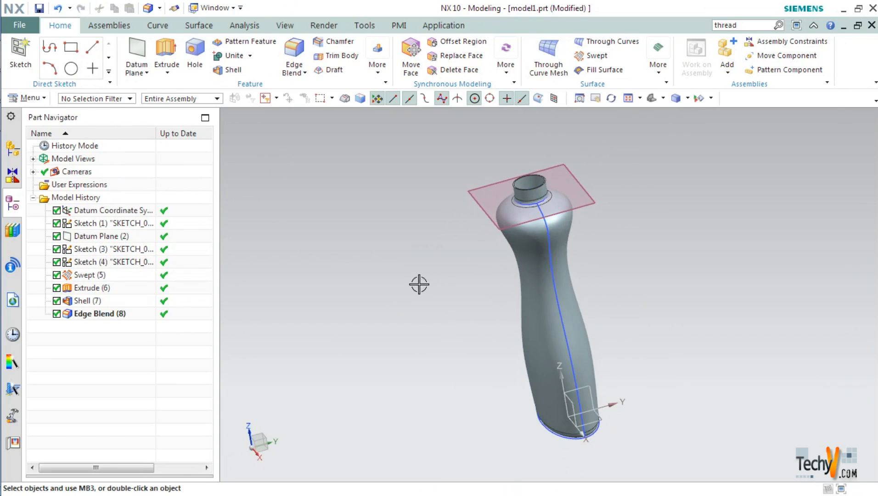